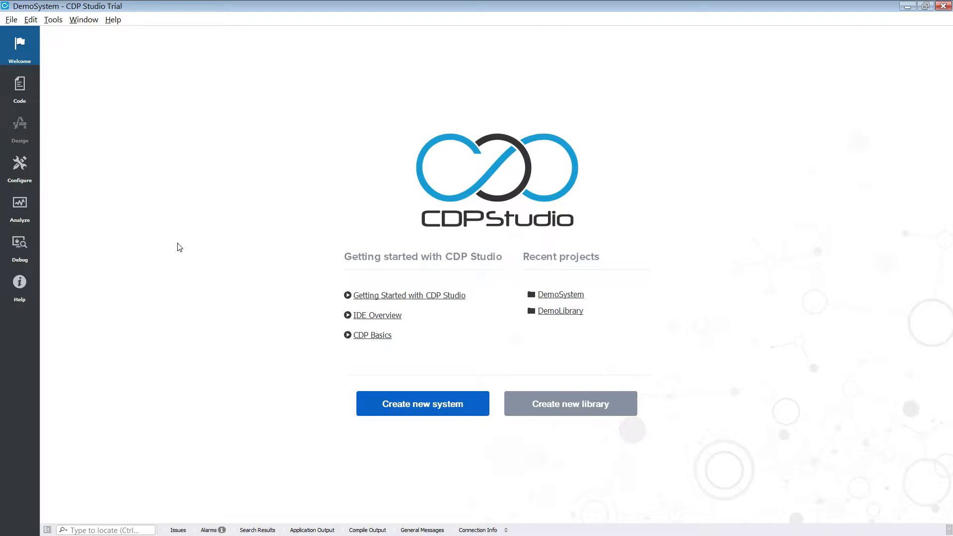
mouse_move(225, 280)
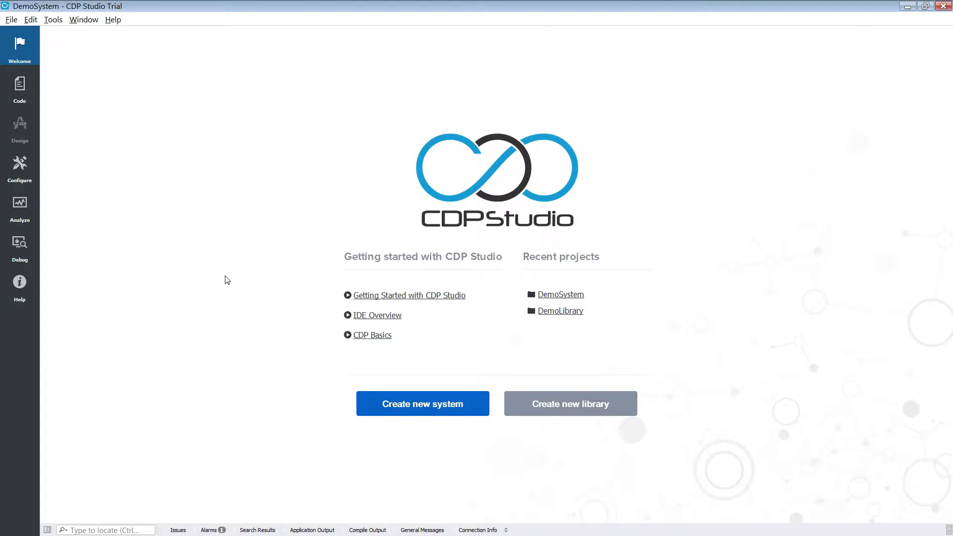
mouse_move(20, 166)
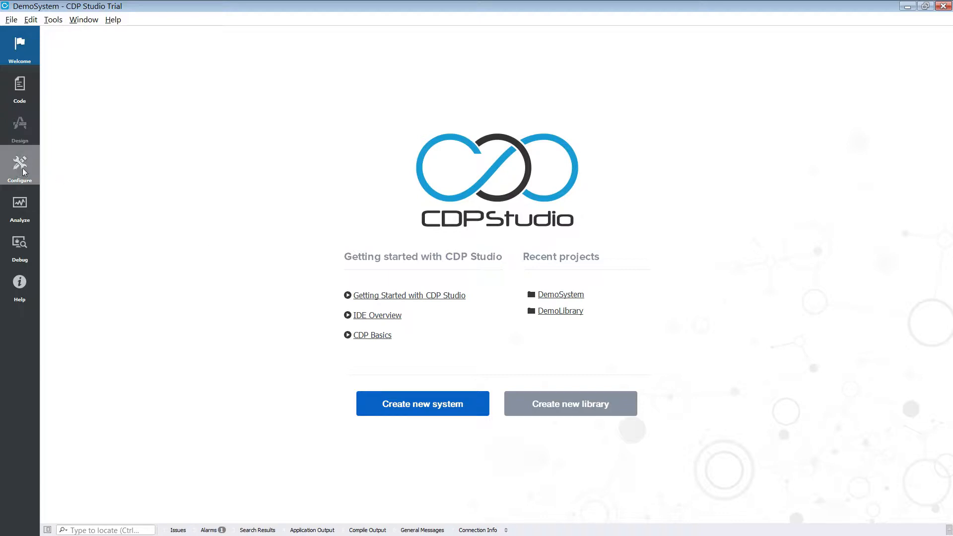
Enter Configure mode and expand DemoSystem > DemoSystemApp > CDP, viewing MessengerIOServer
click(19, 166)
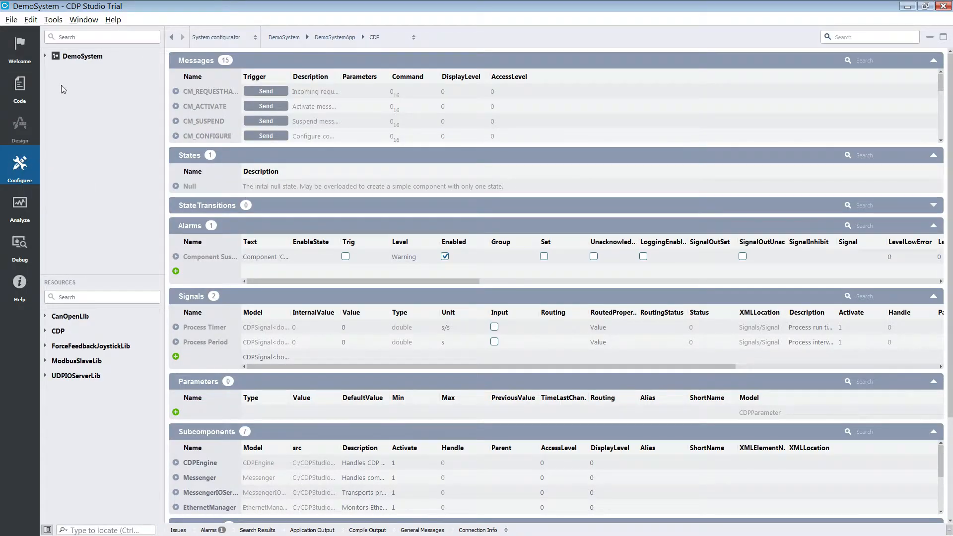
click(45, 57)
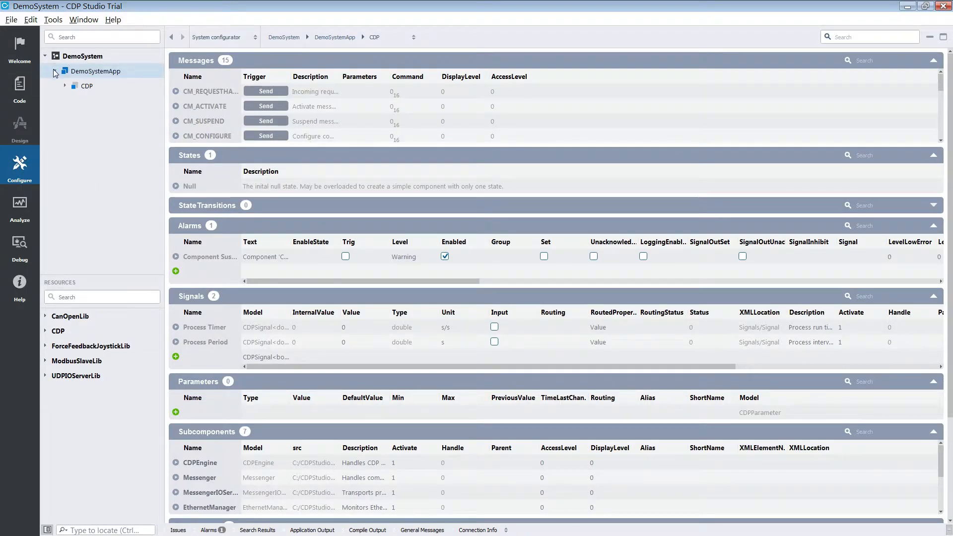
click(65, 86)
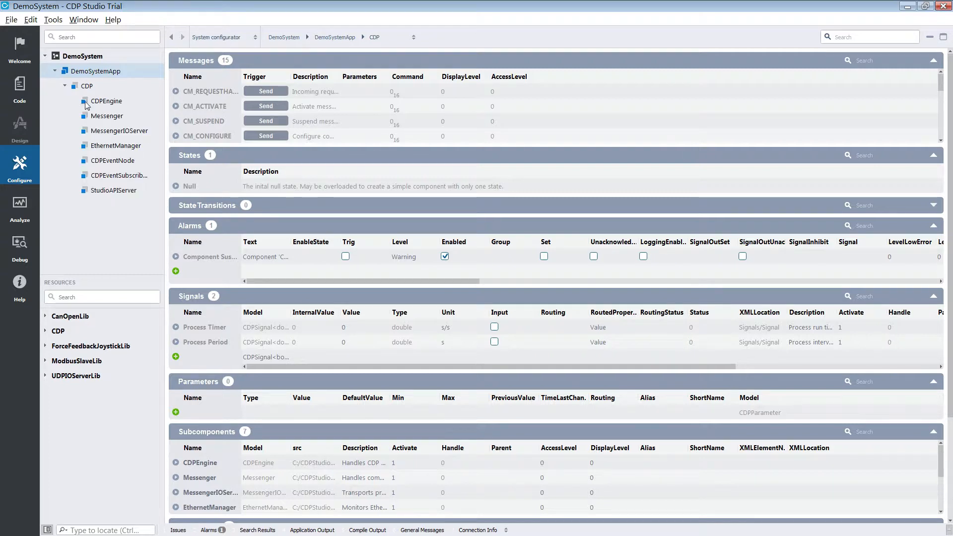
click(119, 130)
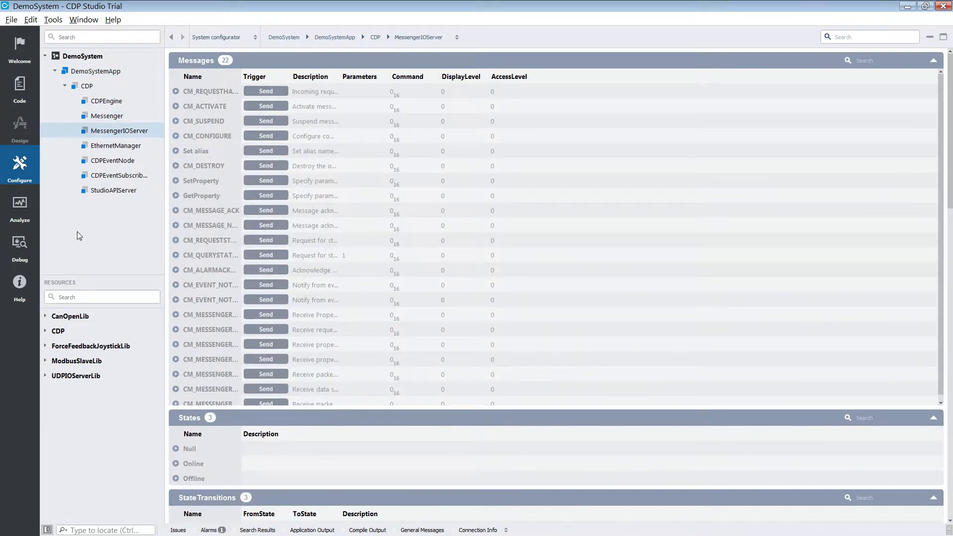
Browse the CDP resource library's components, collapse Resources, and reselect the CDP component
click(45, 316)
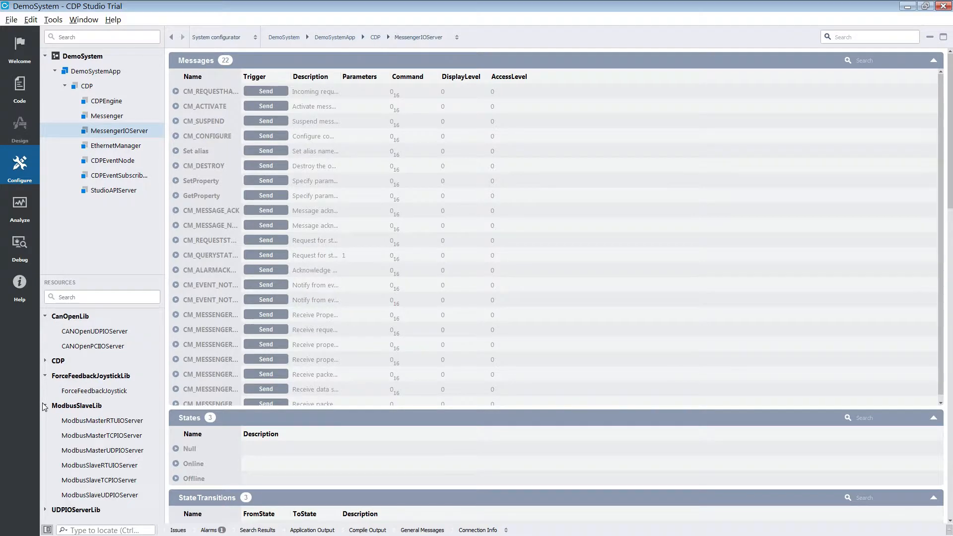
click(46, 360)
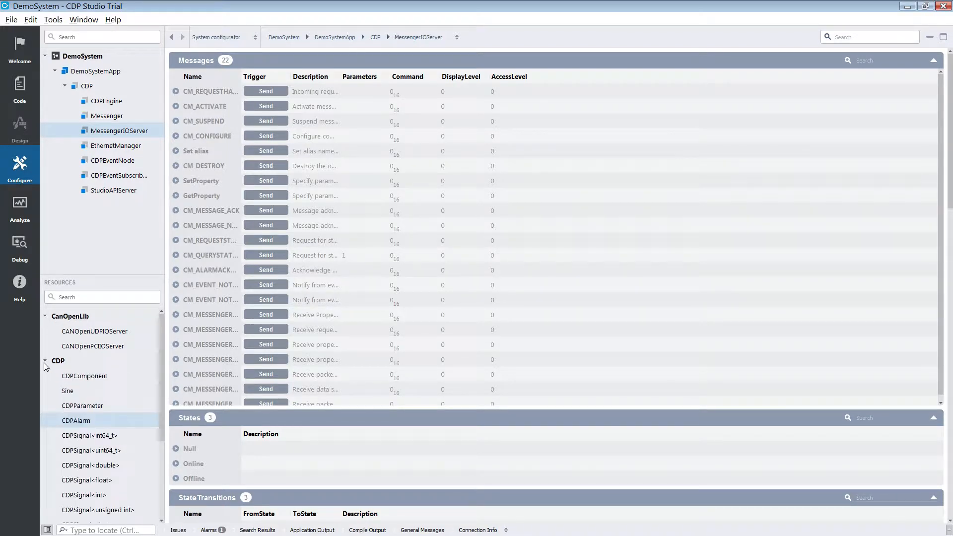
click(45, 316)
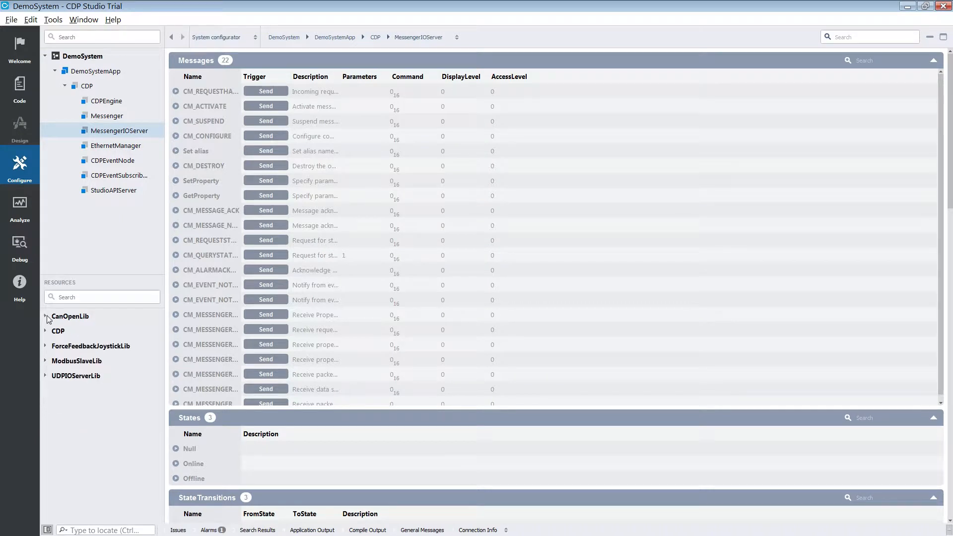
click(87, 86)
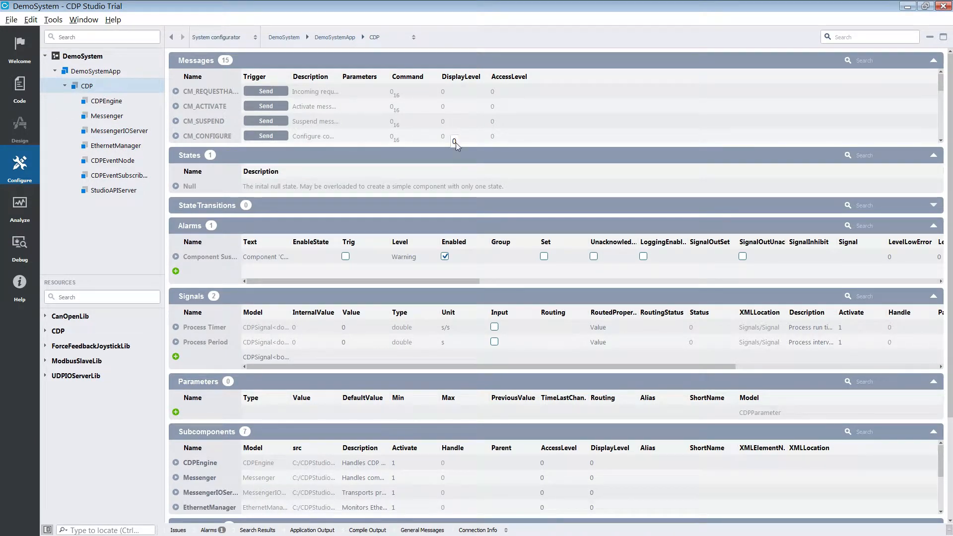
scroll(down, 3)
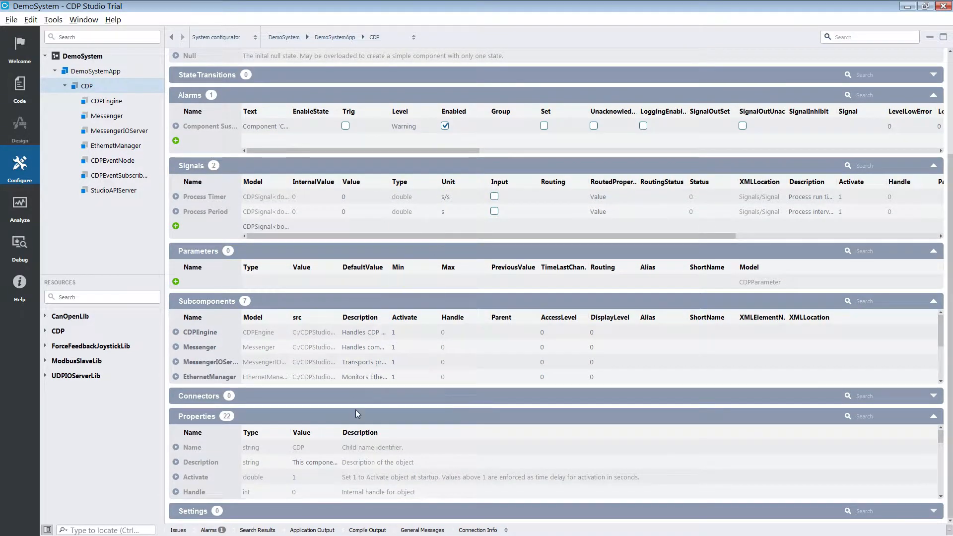
mouse_move(355, 410)
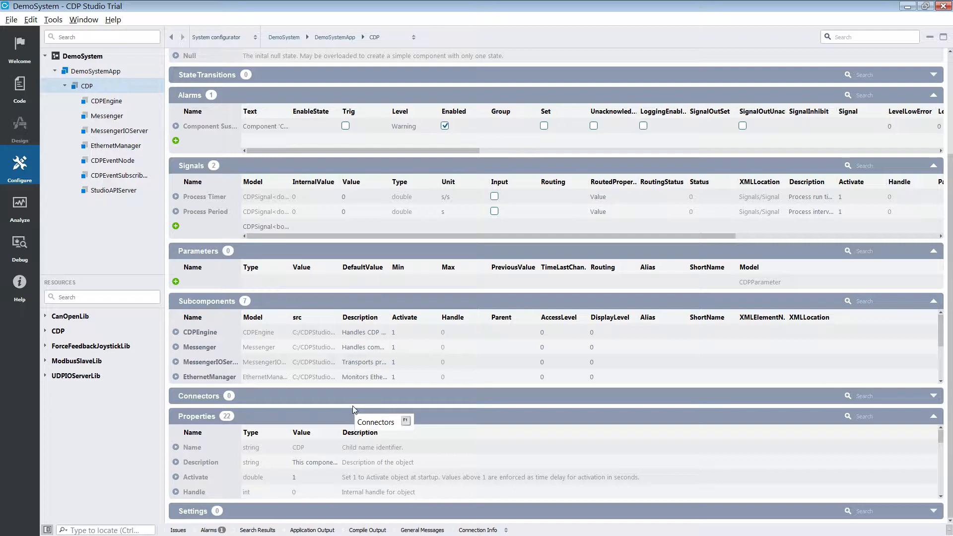
mouse_move(206, 170)
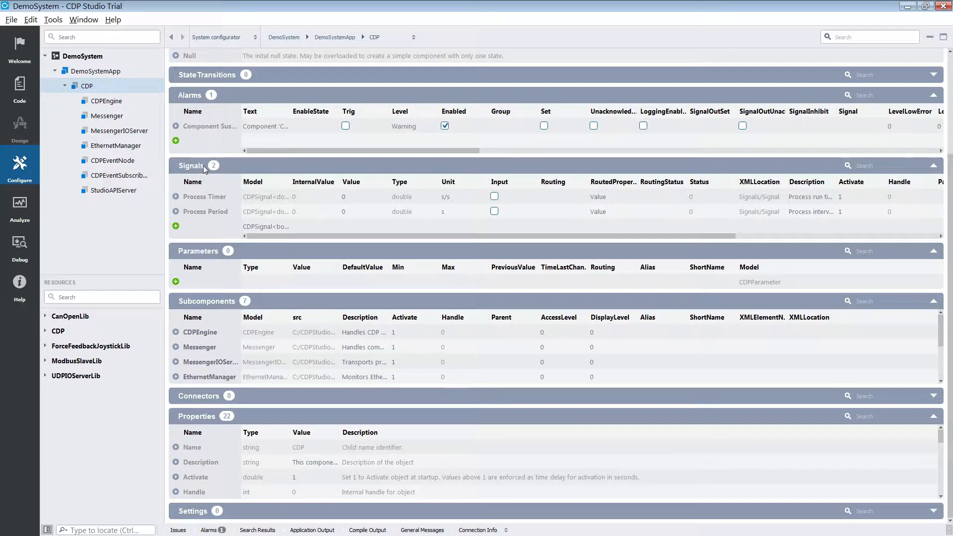
click(363, 211)
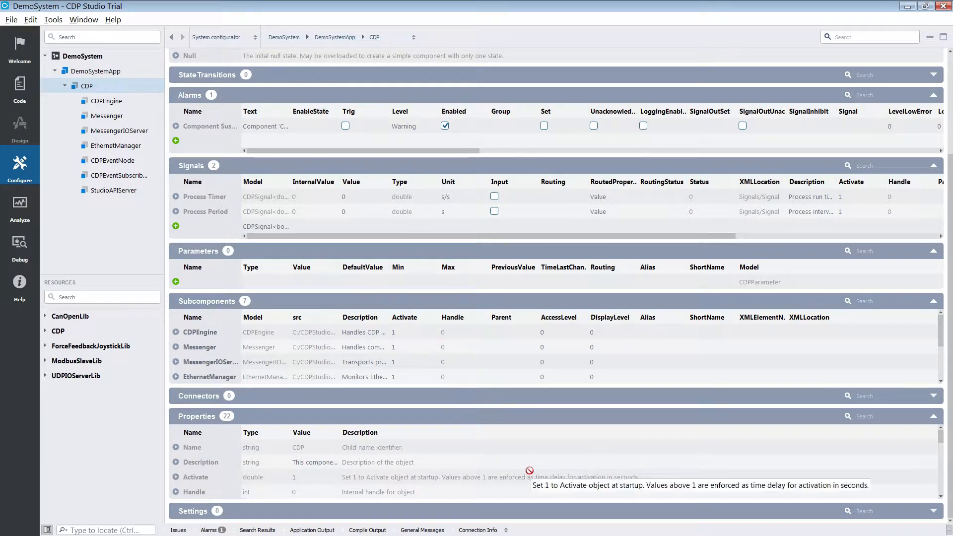
mouse_move(487, 362)
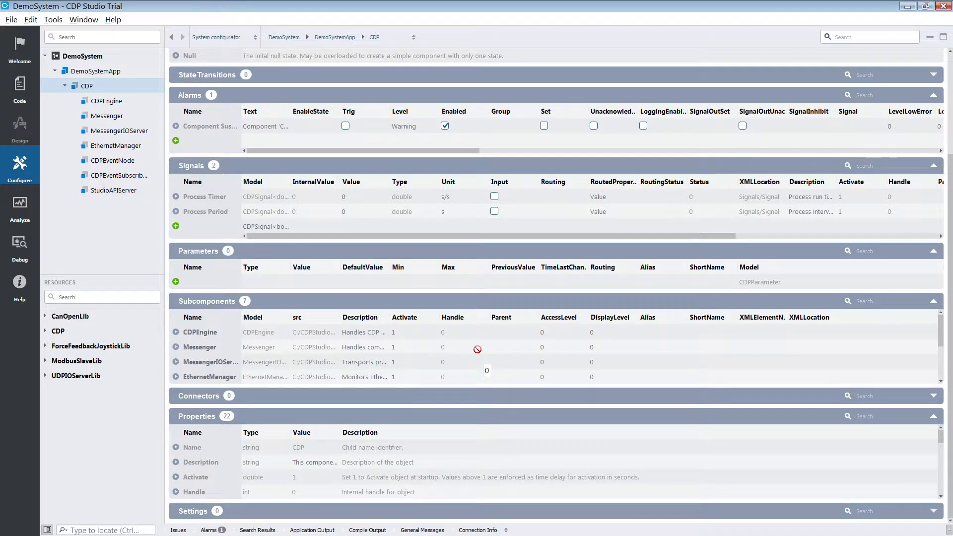
scroll(down, 3)
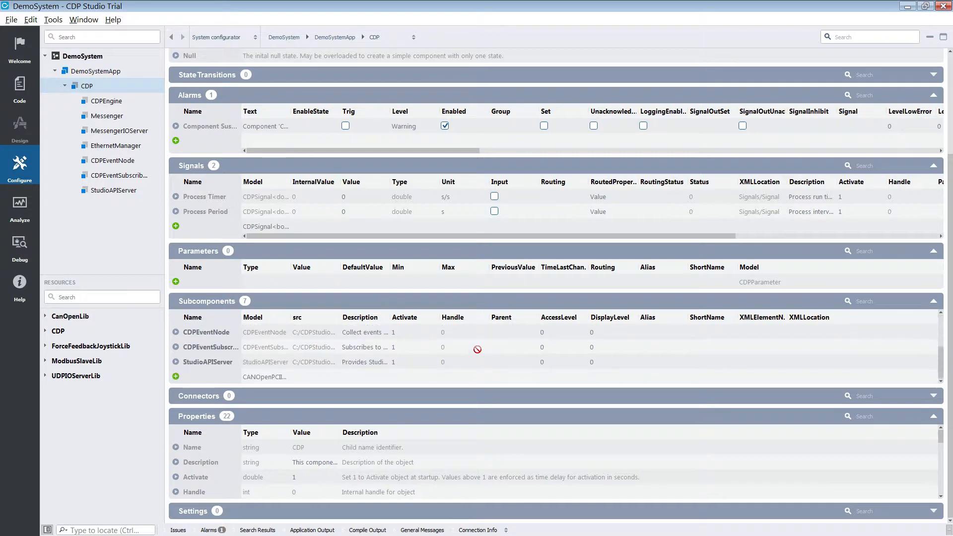
scroll(down, 3)
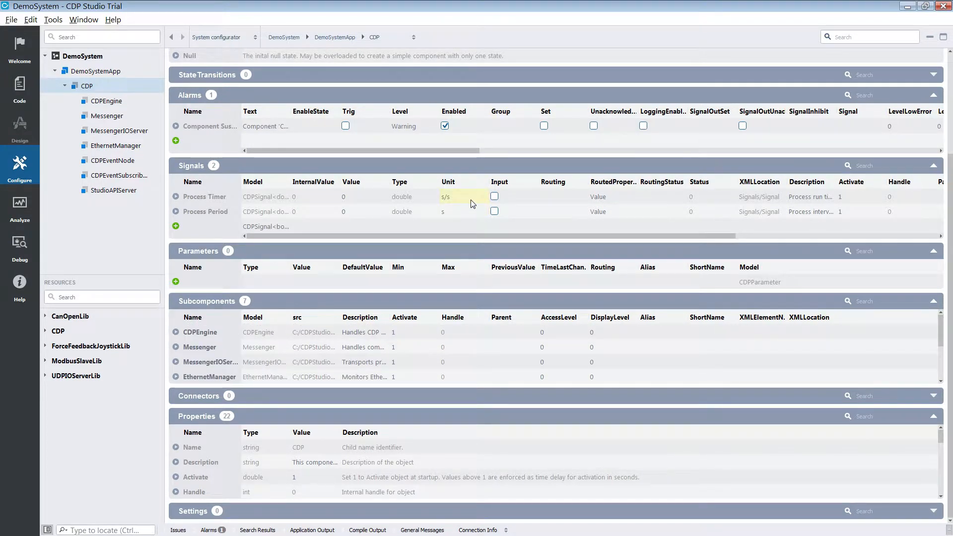
scroll(right, 3)
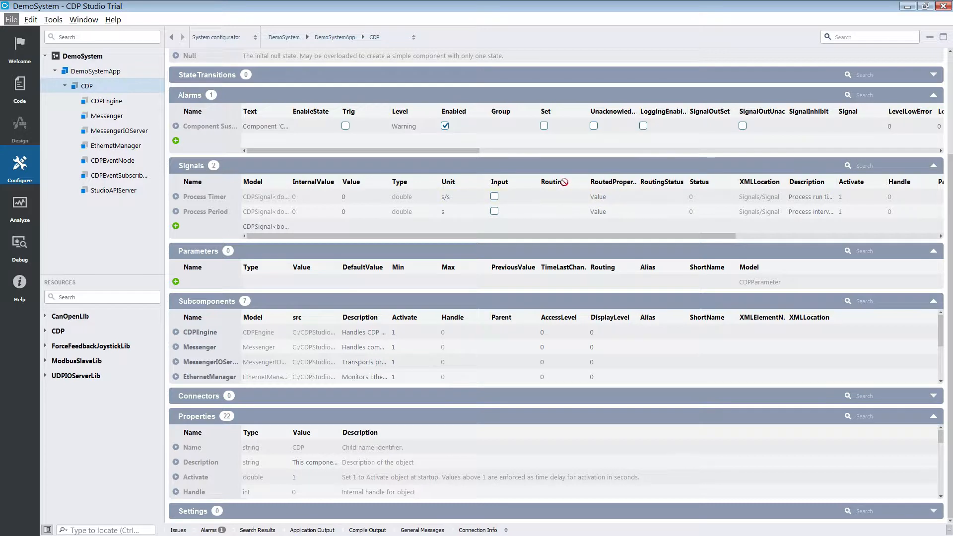
Hide the CDP Signals table columns after RoutedProperties
click(562, 182)
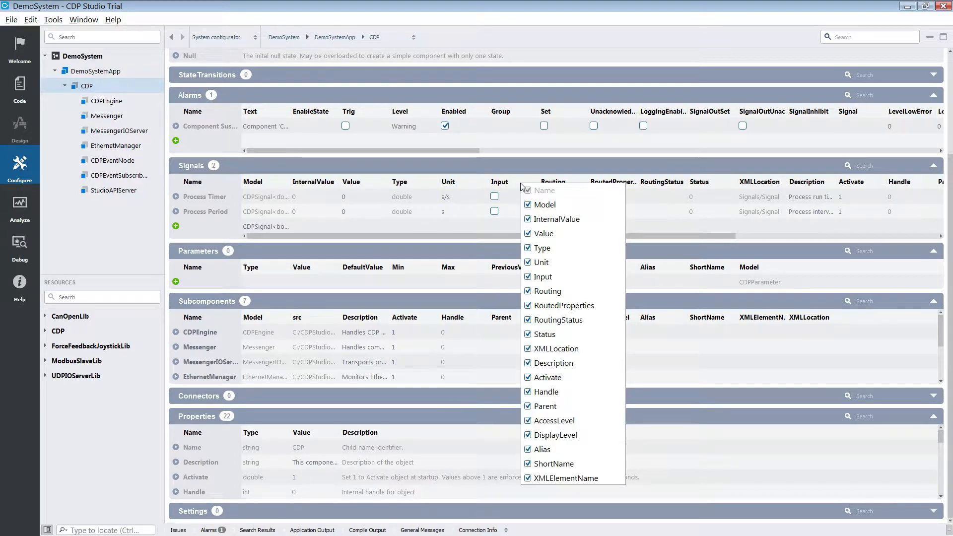
click(528, 349)
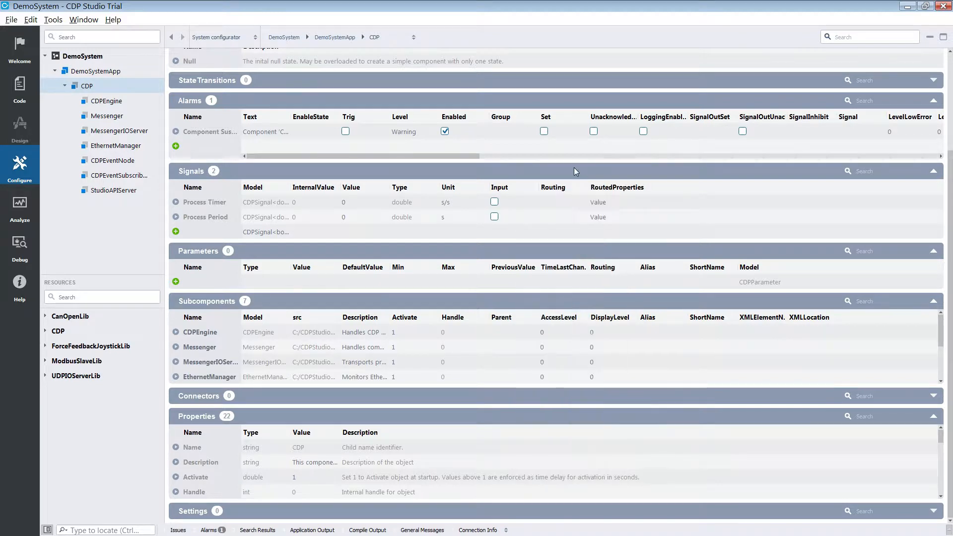
mouse_move(555, 176)
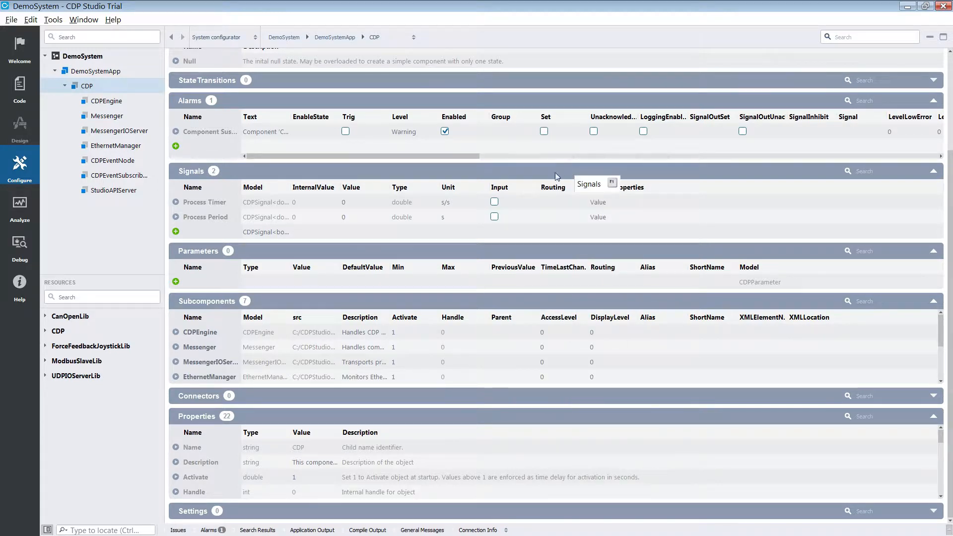
mouse_move(518, 238)
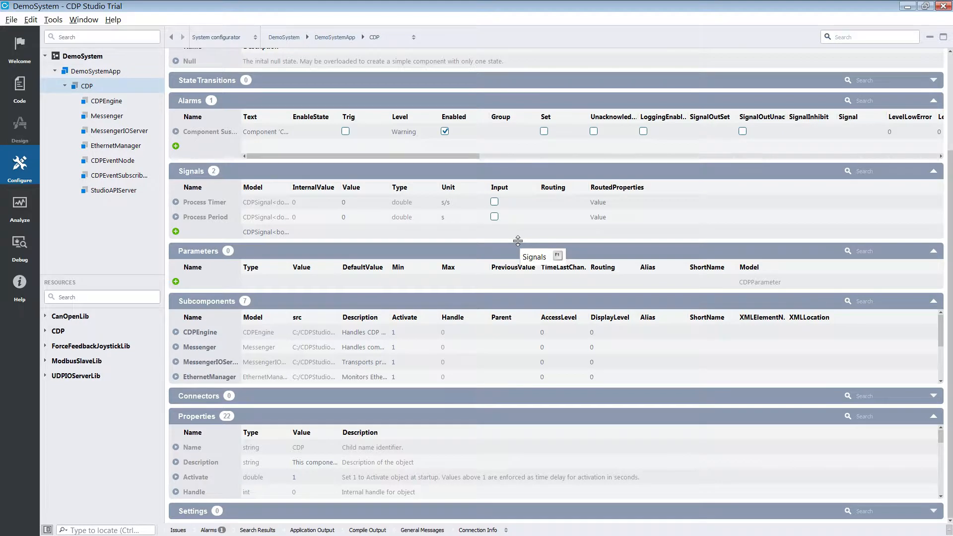
mouse_move(485, 248)
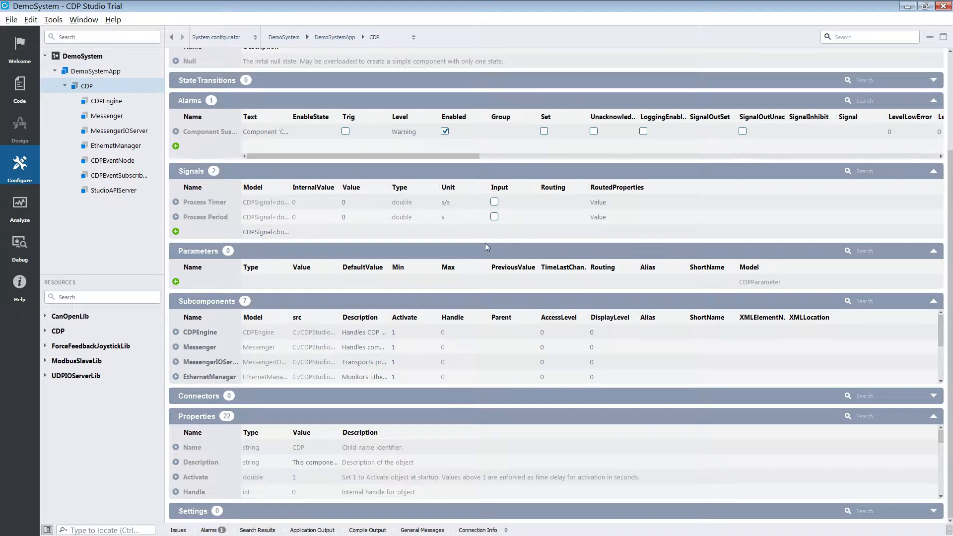
mouse_move(442, 246)
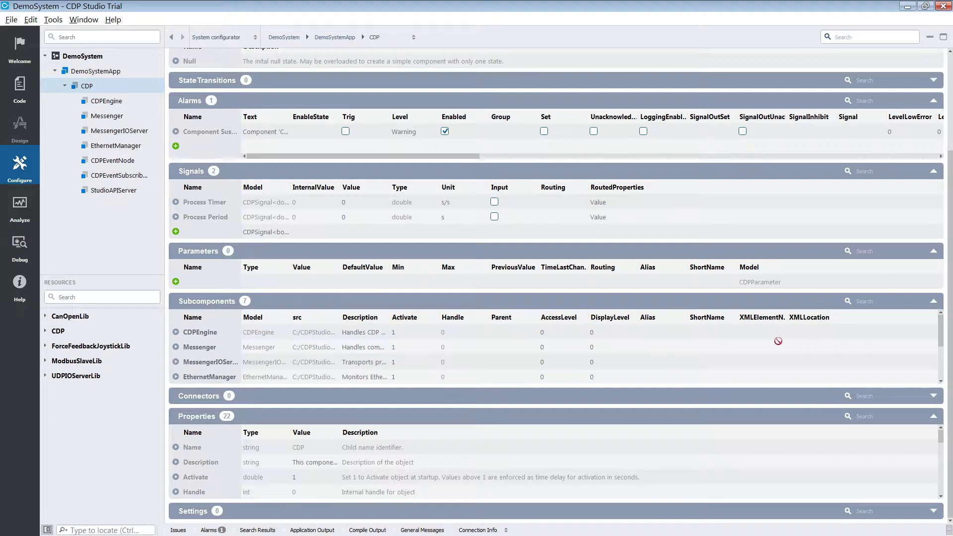
Collapse, expand and re-collapse all tables, then show DemoSystemApp's configuration
scroll(up, 3)
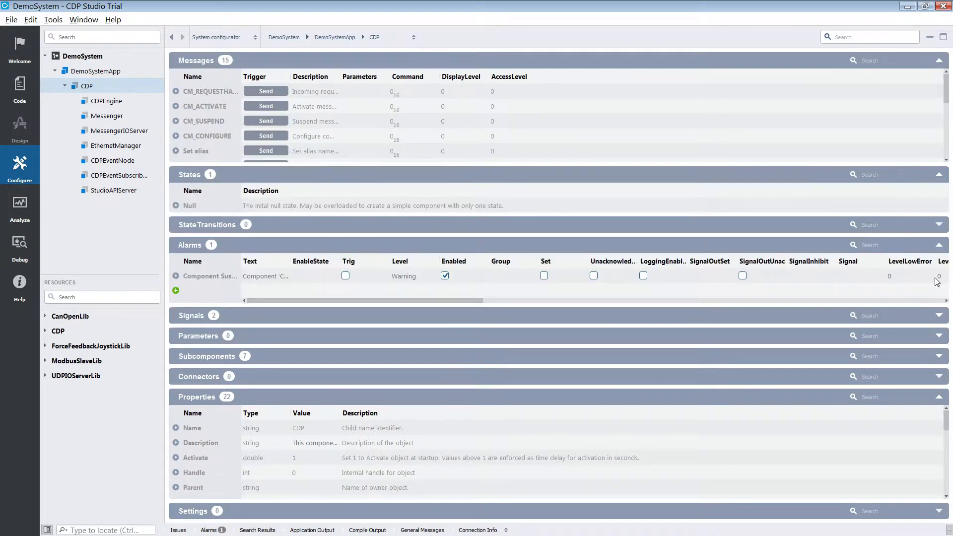
mouse_move(930, 37)
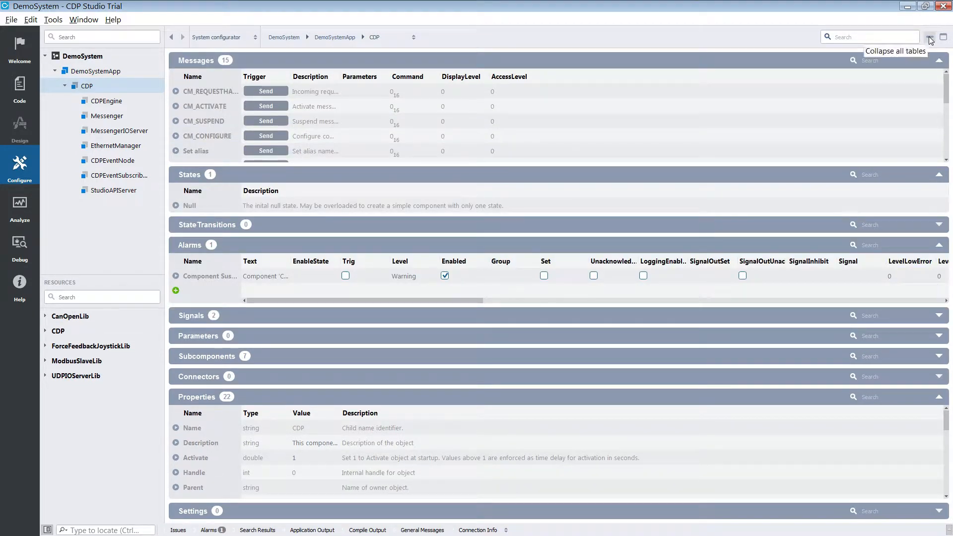
click(929, 37)
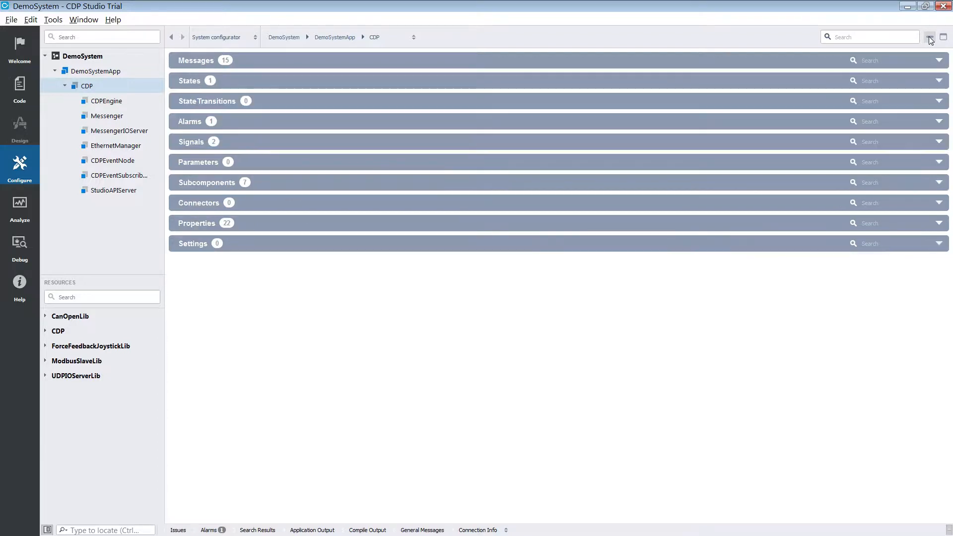
mouse_move(944, 37)
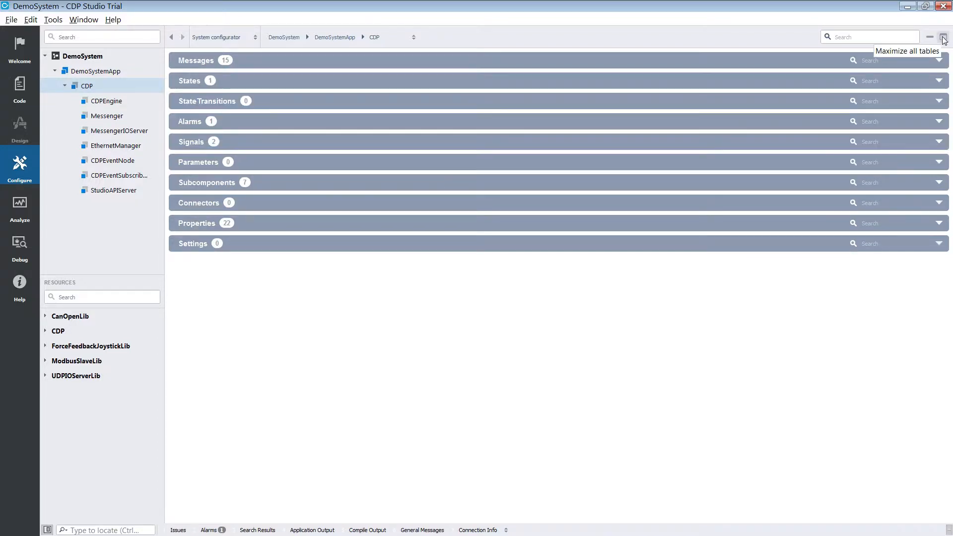
click(944, 38)
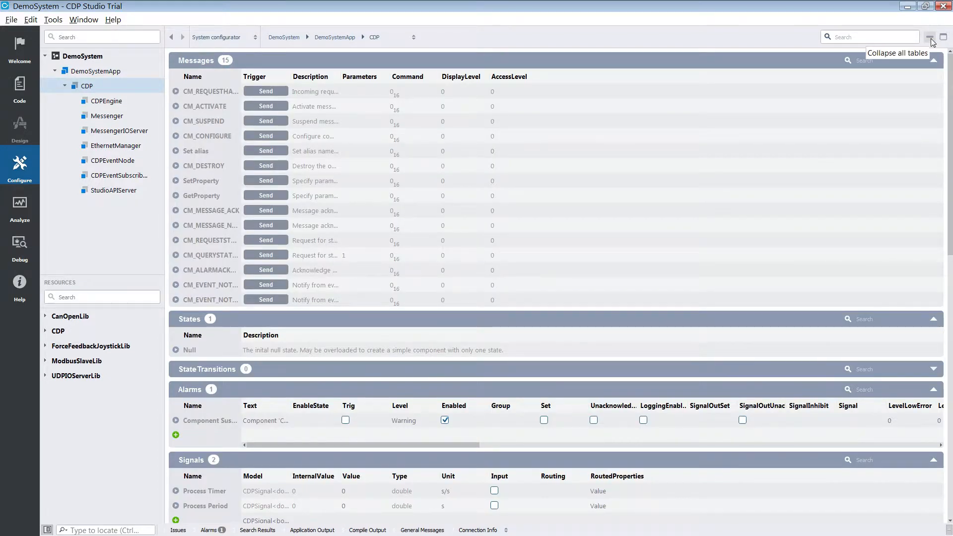
click(930, 37)
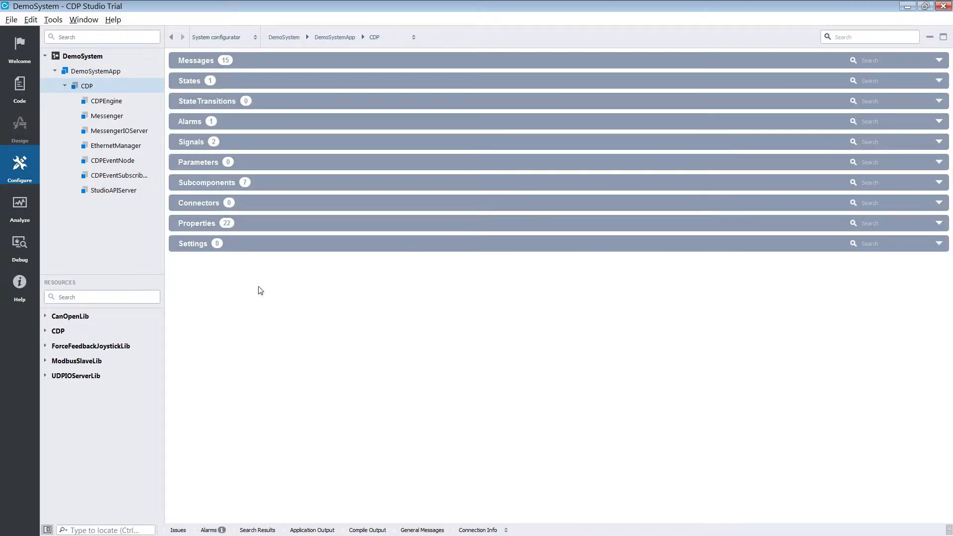
click(45, 330)
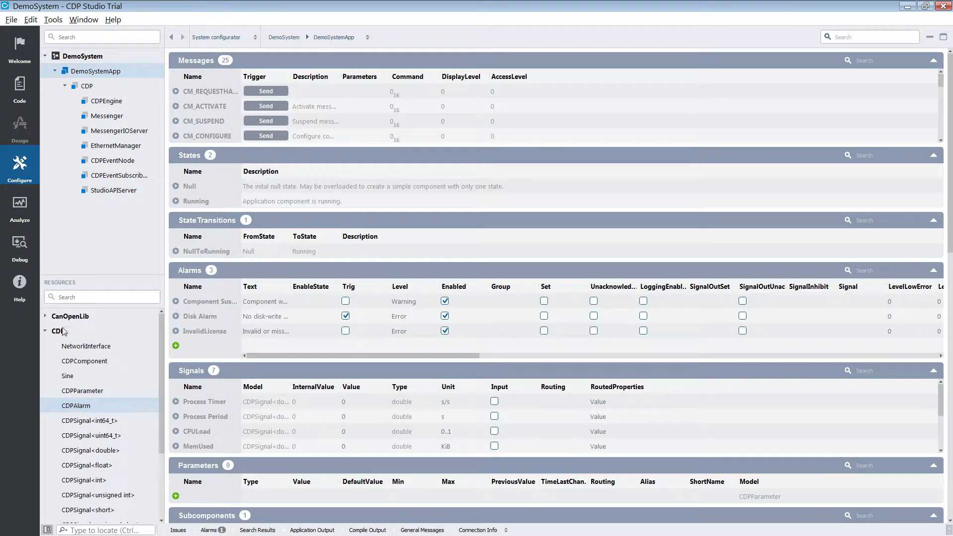
Confirm adding Sine, Sine1, Sine2, Sine3, then add a CDPComponent subcomponent to DemoSystemApp
scroll(down, 3)
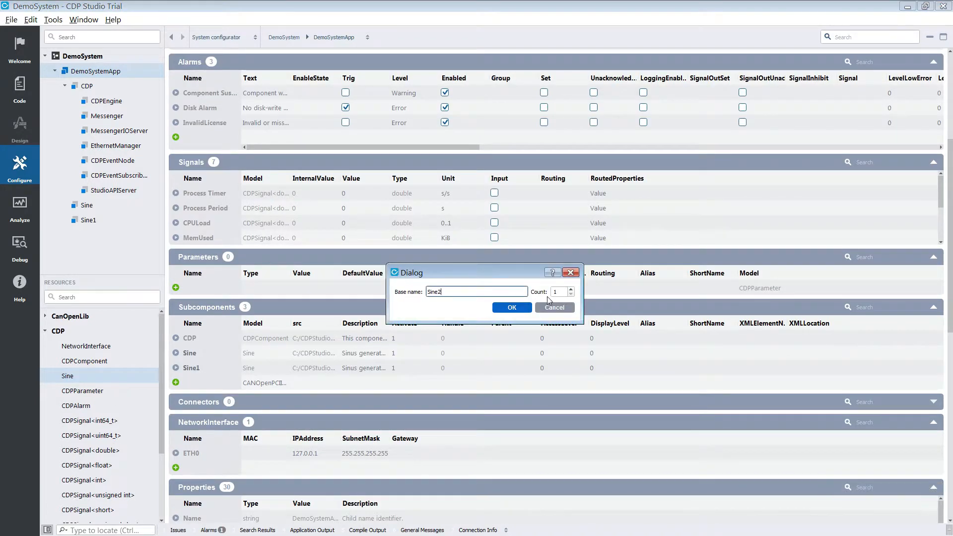
click(512, 307)
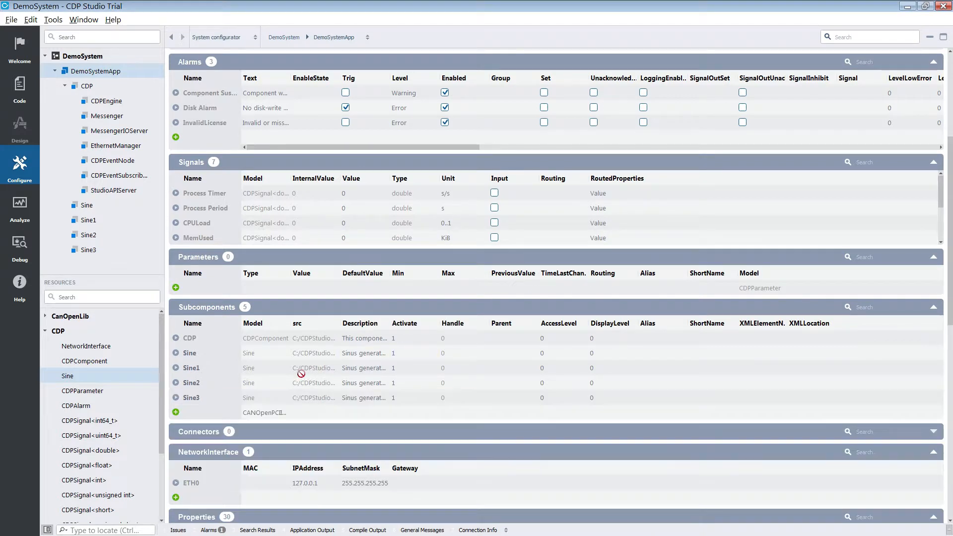
mouse_move(176, 413)
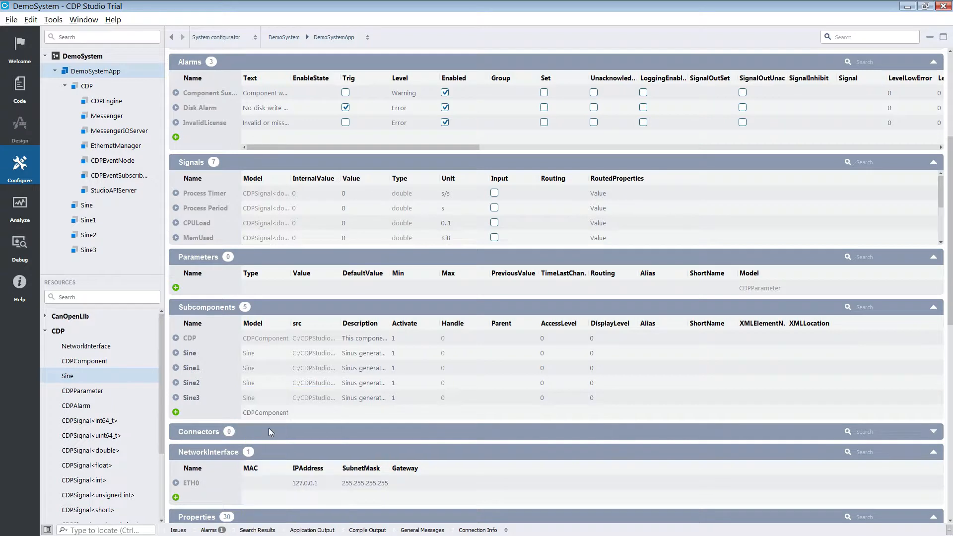
mouse_move(176, 412)
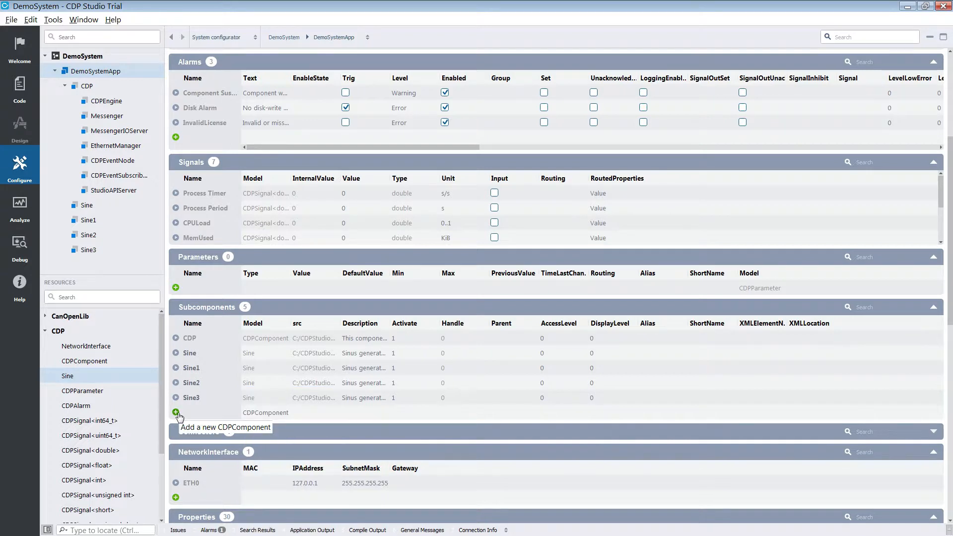
click(176, 415)
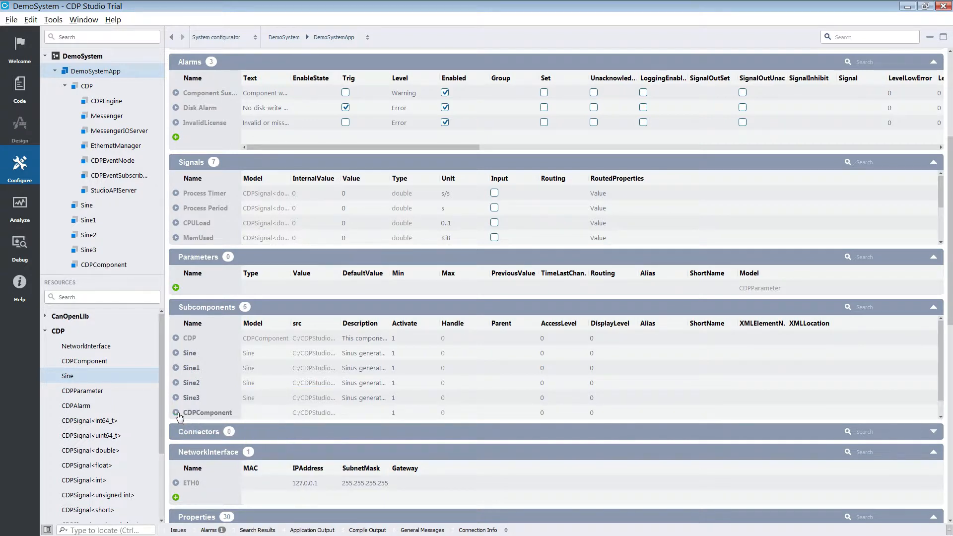
Remove the CDPComponent and Sine3 subcomponents from DemoSystemApp
right_click(207, 413)
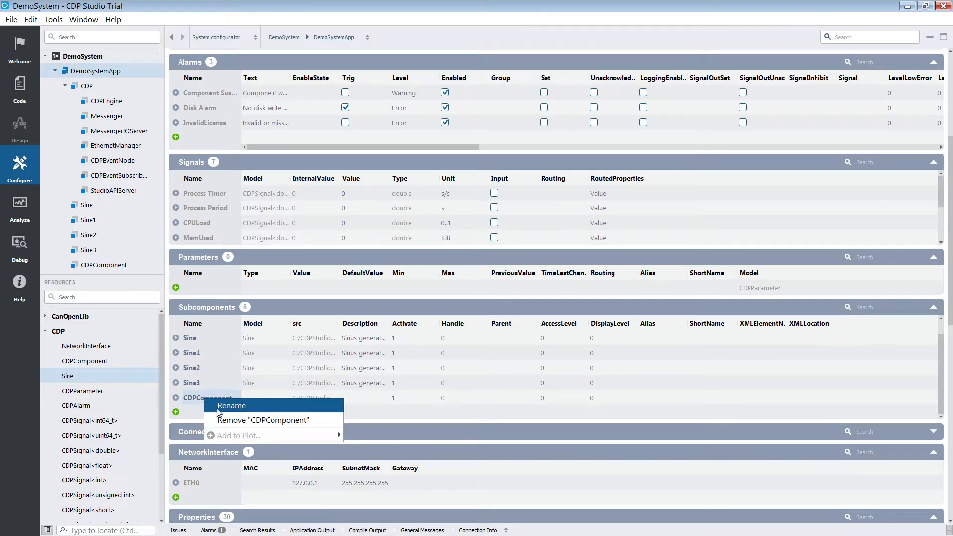
click(263, 420)
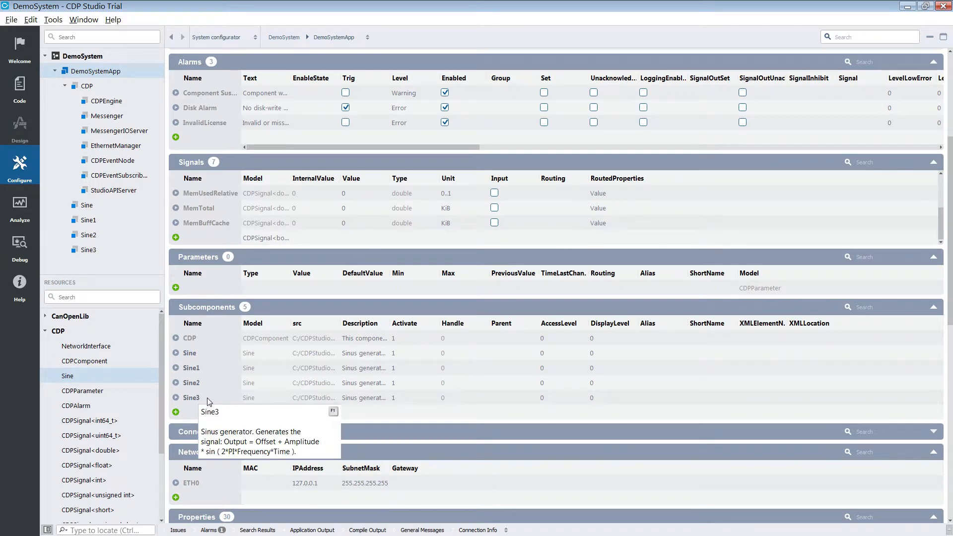
right_click(192, 398)
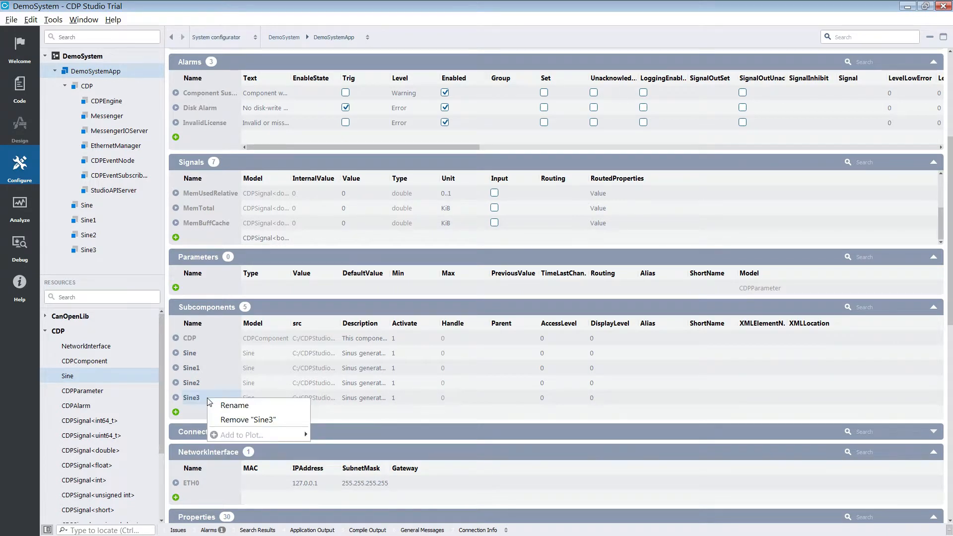
click(247, 419)
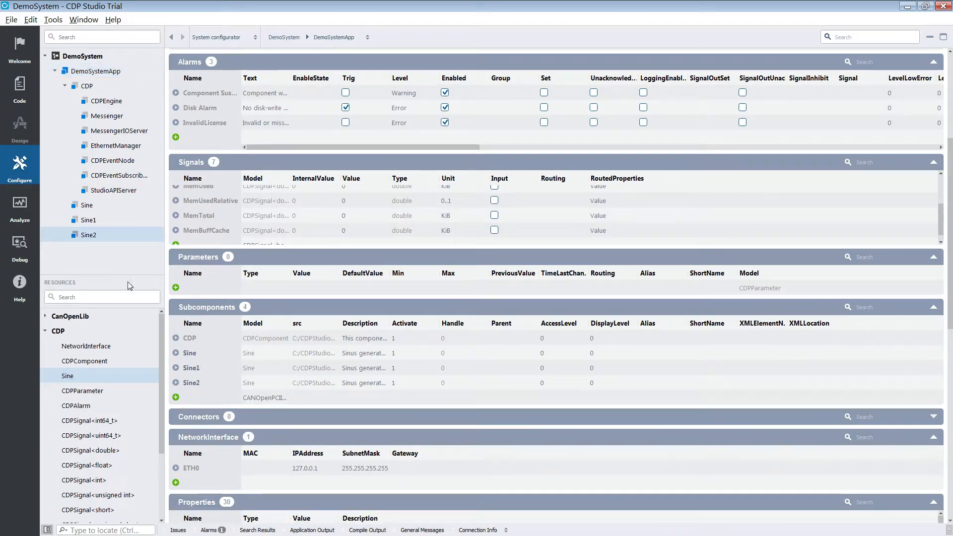
mouse_move(210, 368)
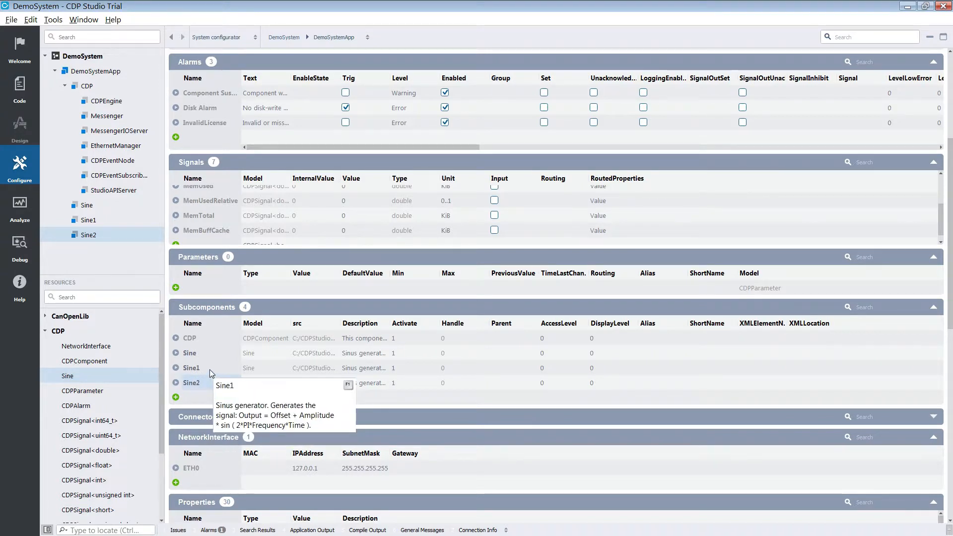
mouse_move(206, 364)
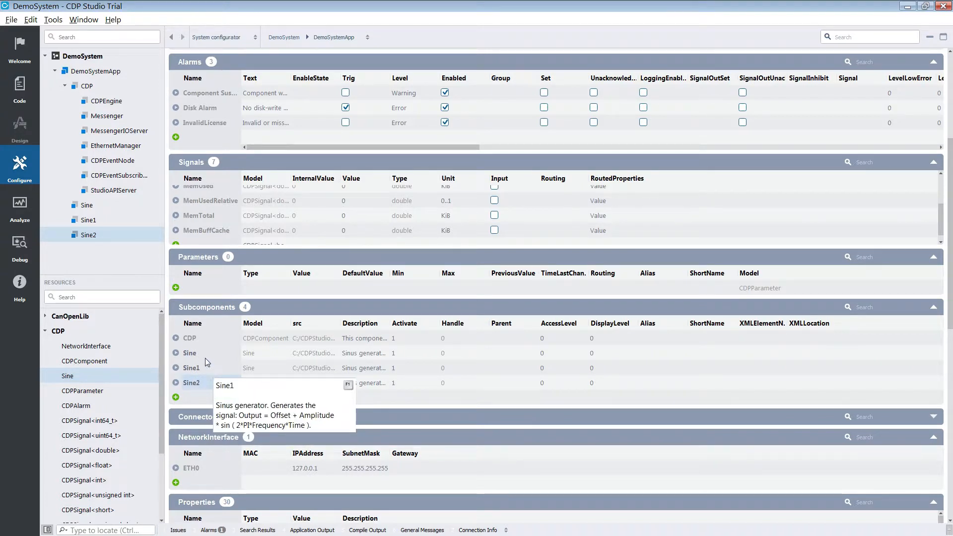
Remove Sine, Sine1 and Sine2 together, then bring up the extra CDPSignal's options
right_click(190, 353)
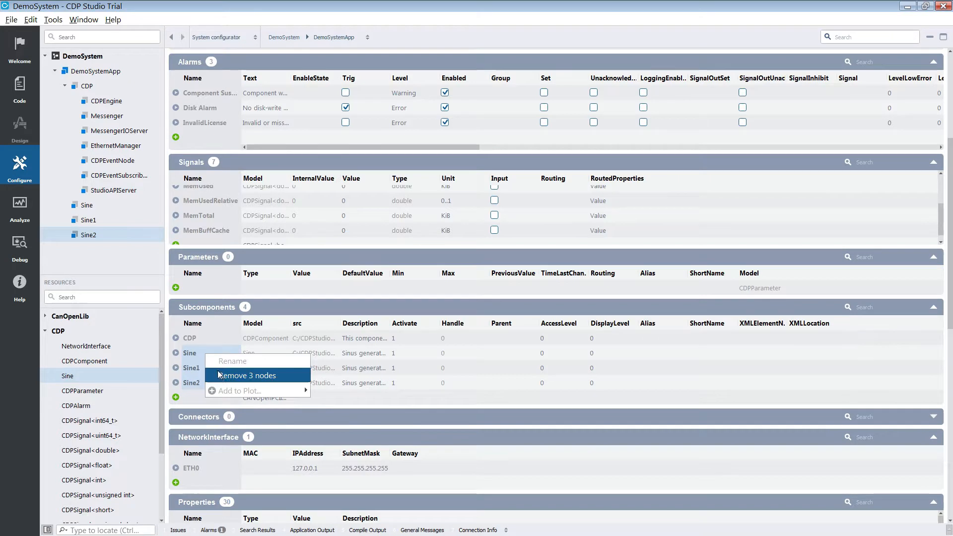
click(246, 376)
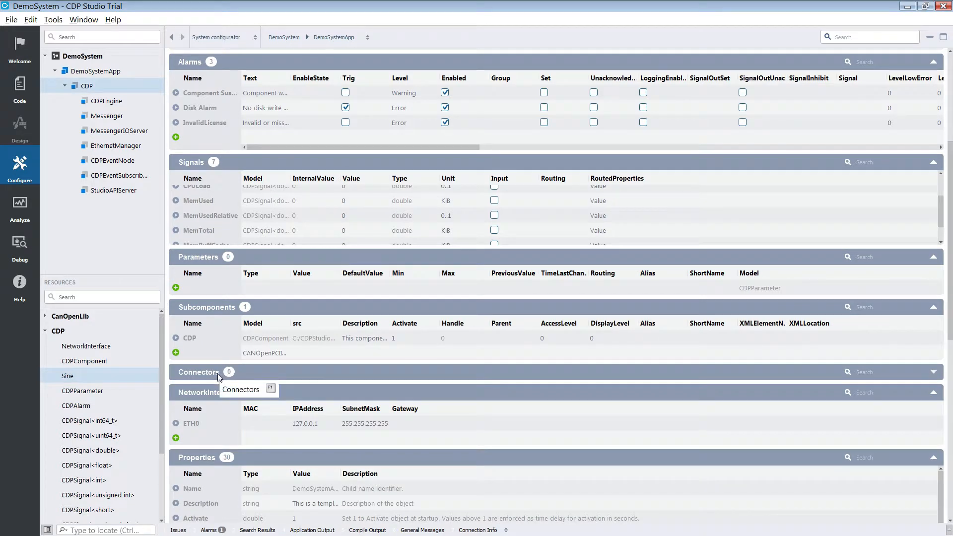
mouse_move(231, 170)
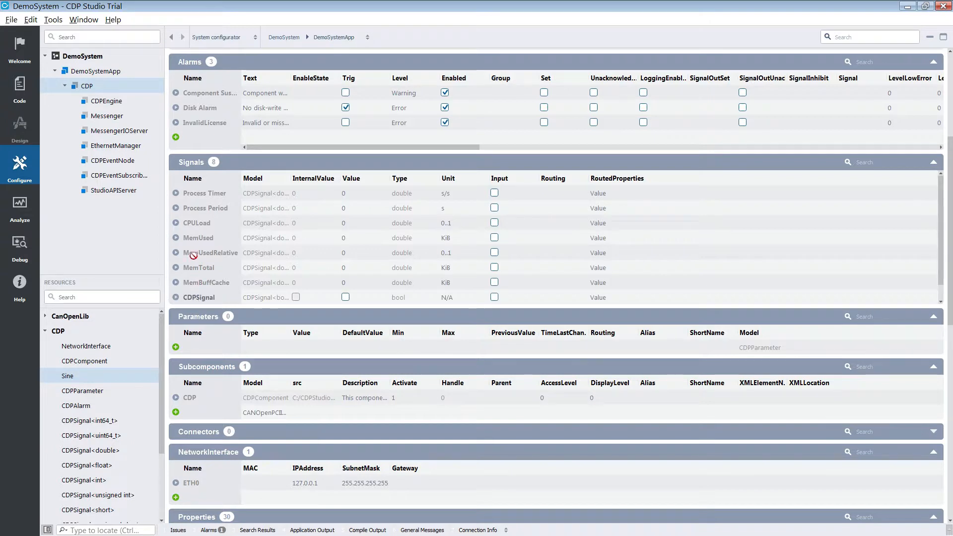
right_click(206, 282)
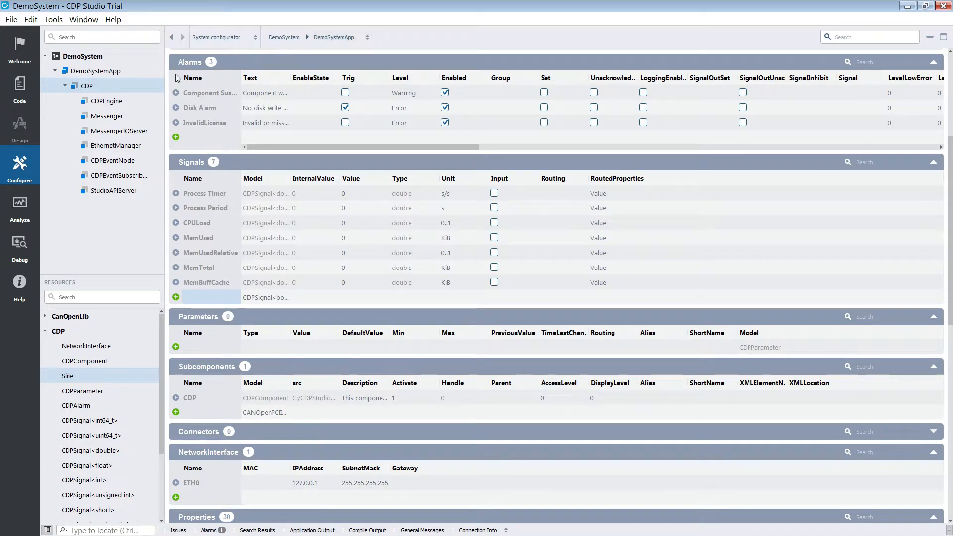
Browse the CDPEngine, Messenger and CDPEventNode configurations, then select EthernetManager
click(107, 101)
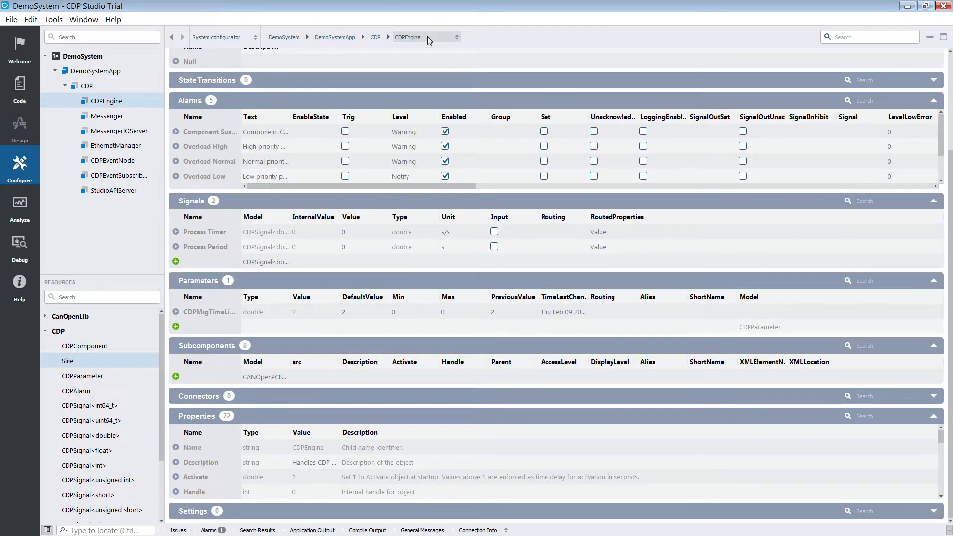
click(107, 116)
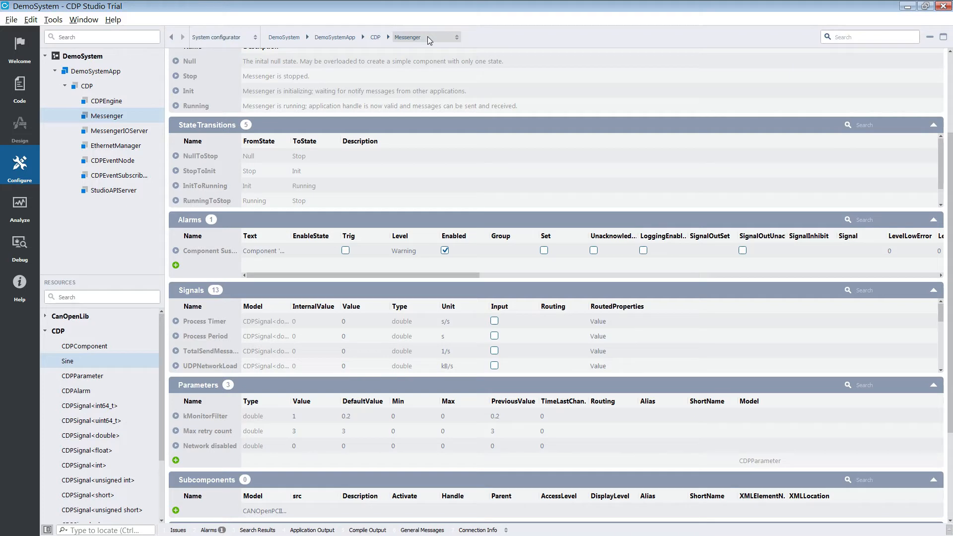
click(113, 160)
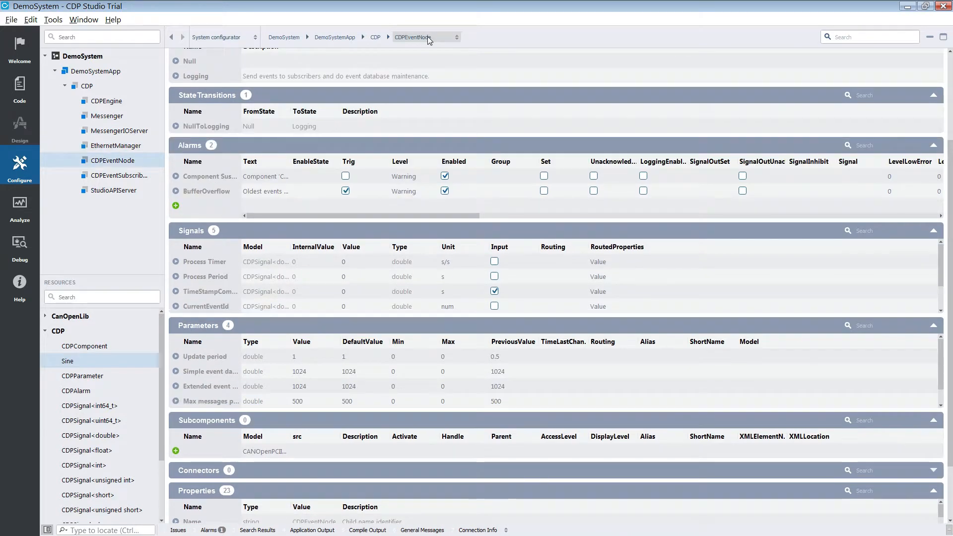
scroll(up, 3)
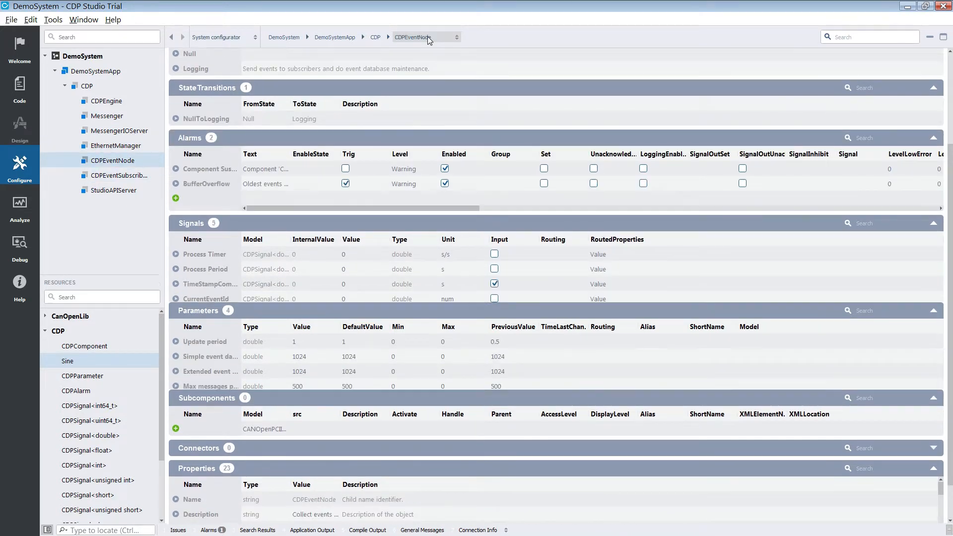
click(116, 145)
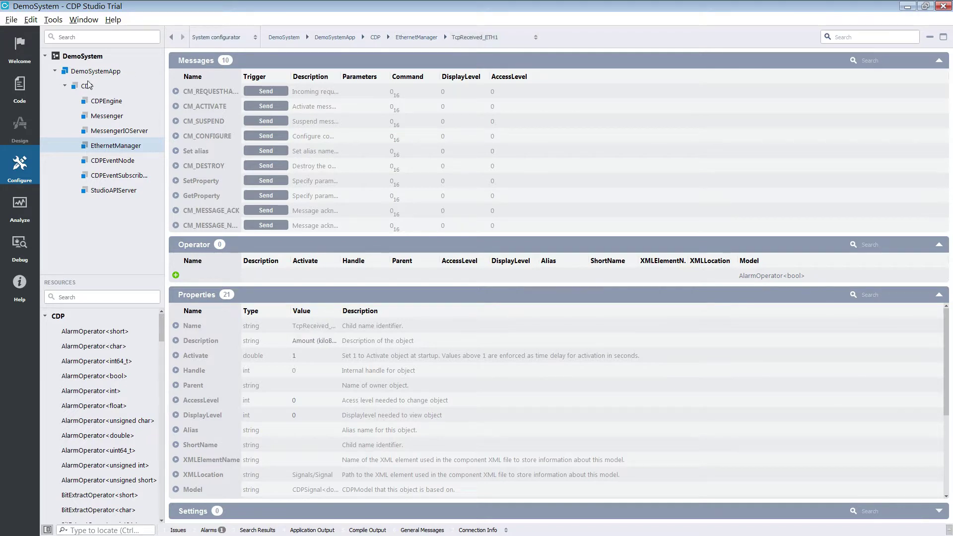
Return to CDP and try filtering the tree and resources with 'CDP' and 'Sine'
click(87, 86)
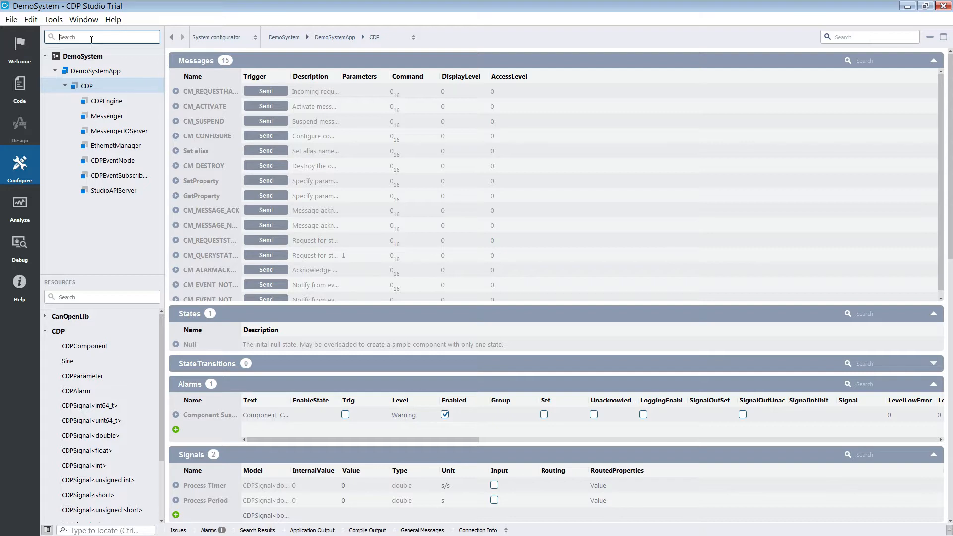
text(CDP)
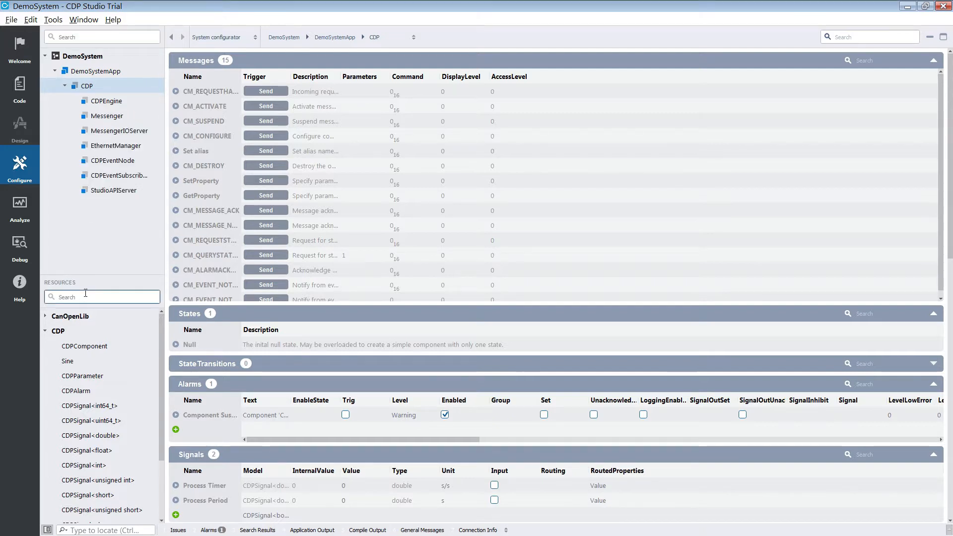
text(Sine)
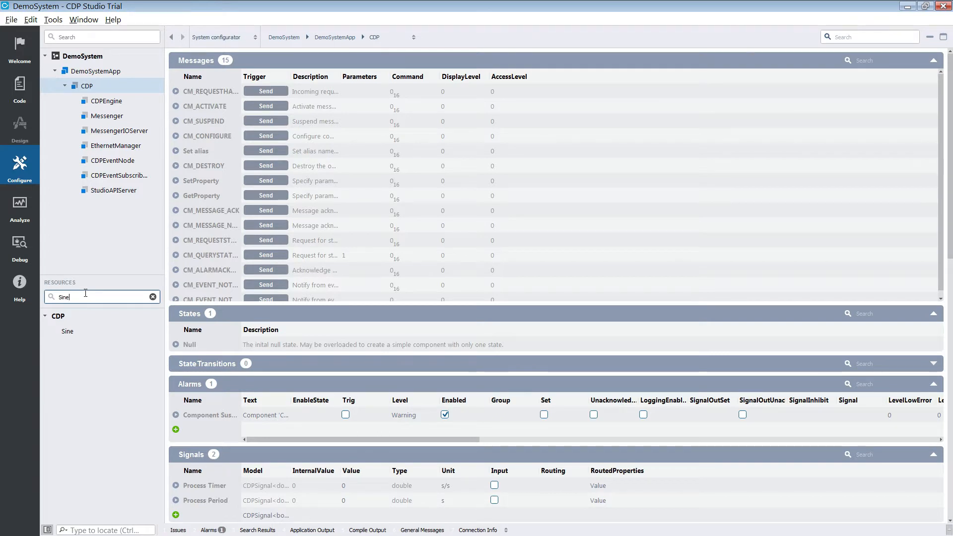
click(152, 298)
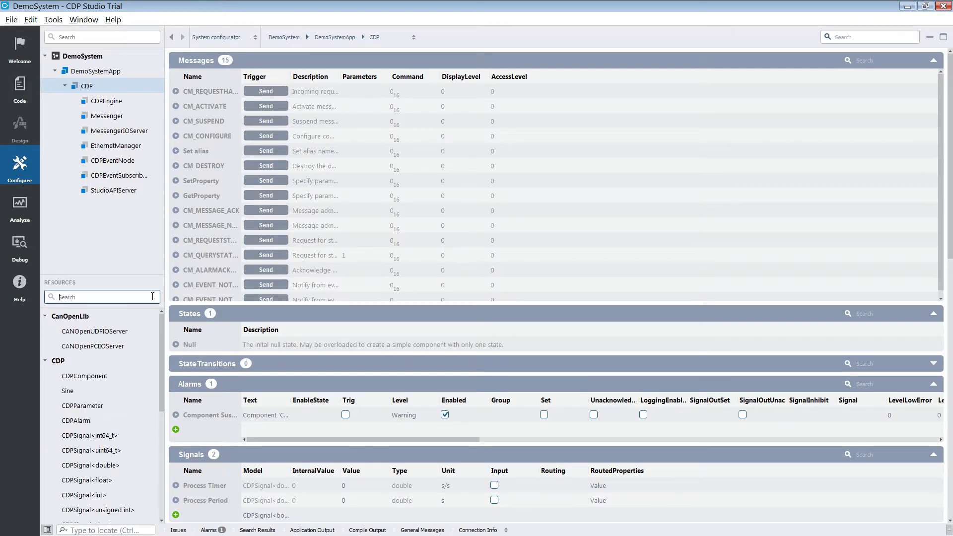
mouse_move(773, 203)
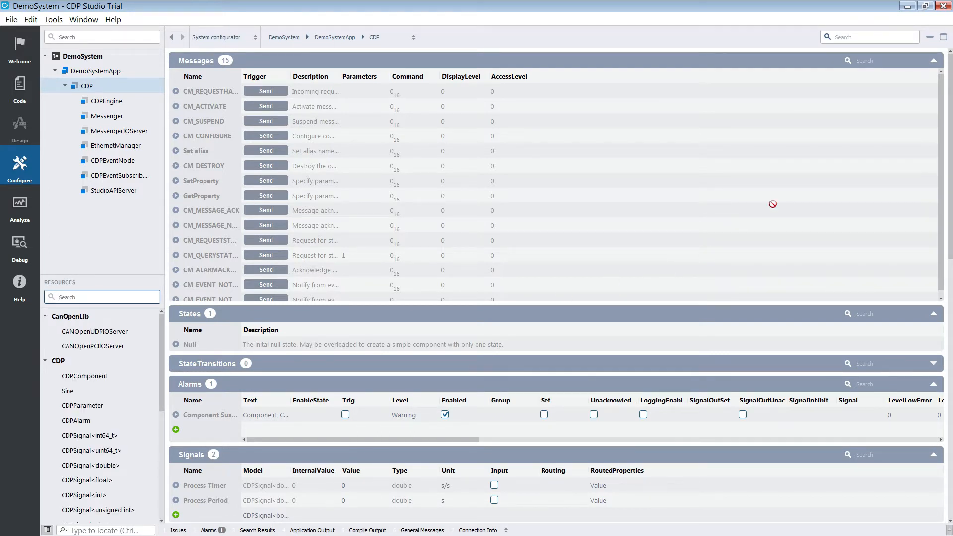
Filter messages by 'Set', then search all sections for 'CM' to match CM_ACTIVATE
click(869, 60)
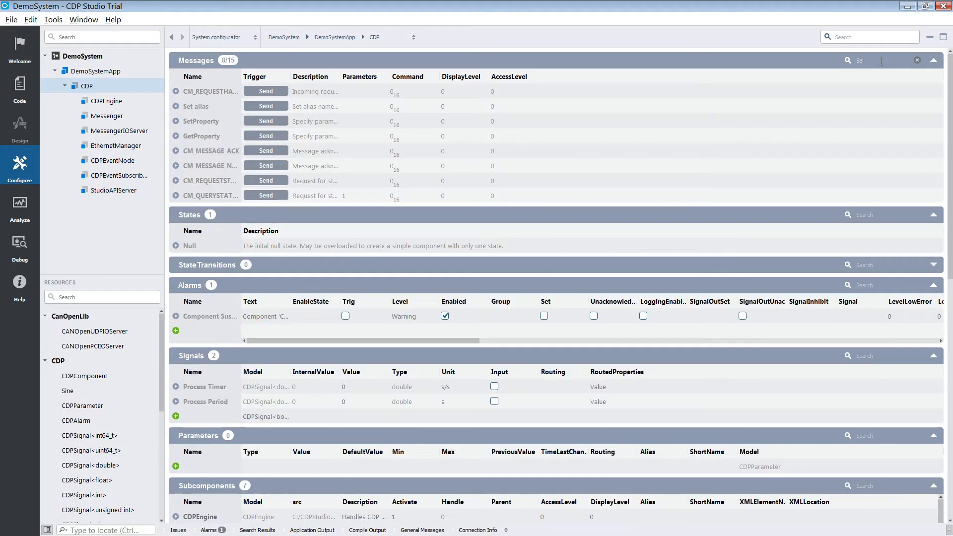
text(Set)
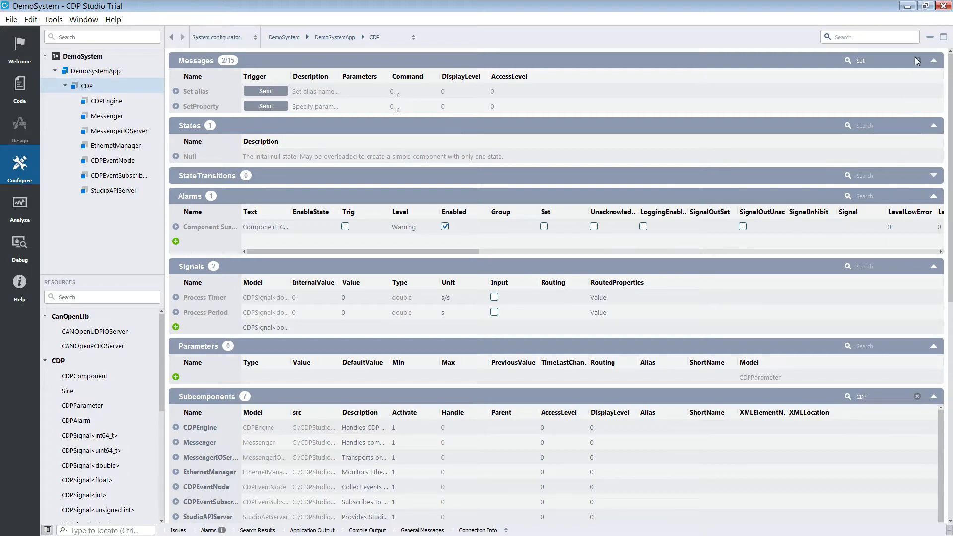
click(935, 60)
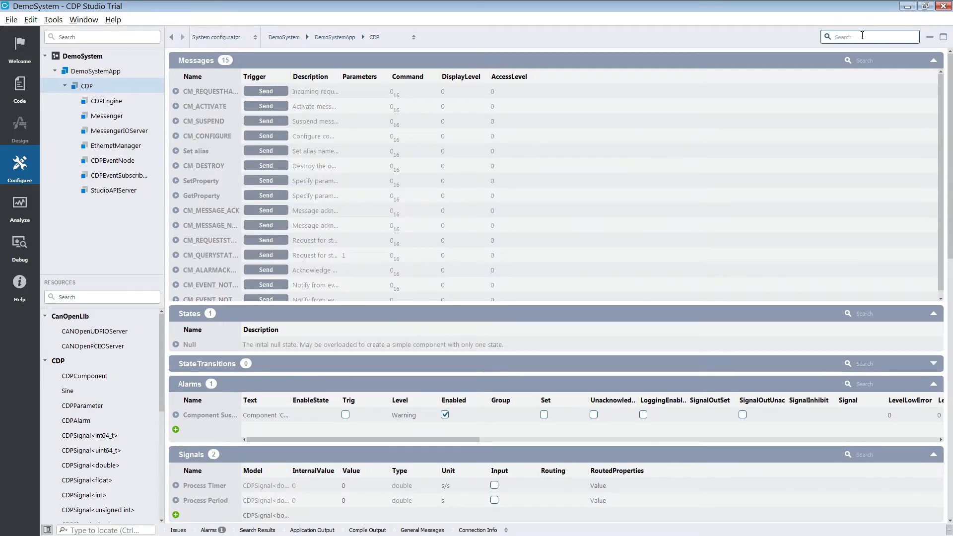
text(CM_Ac)
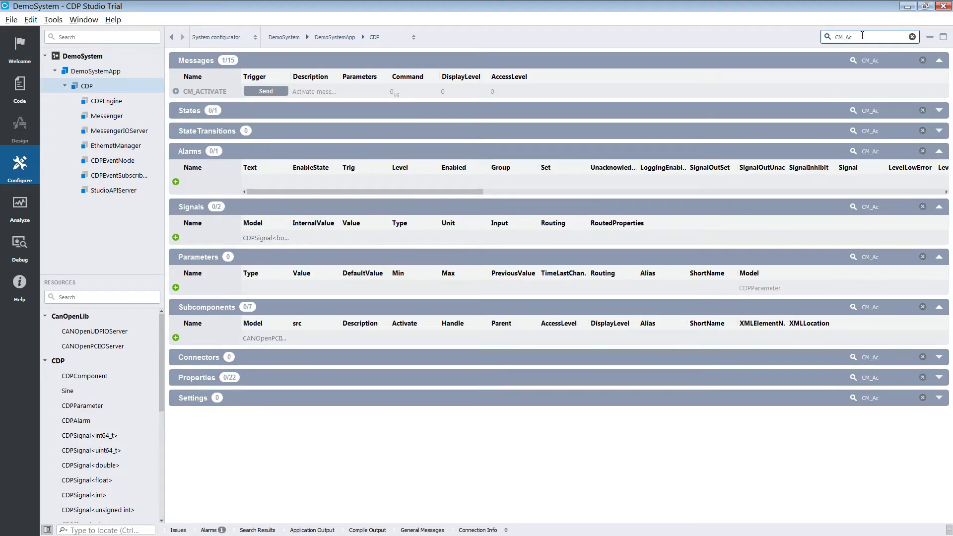
Clear the global search, connect DemoSystem to view live values, then disconnect
click(912, 36)
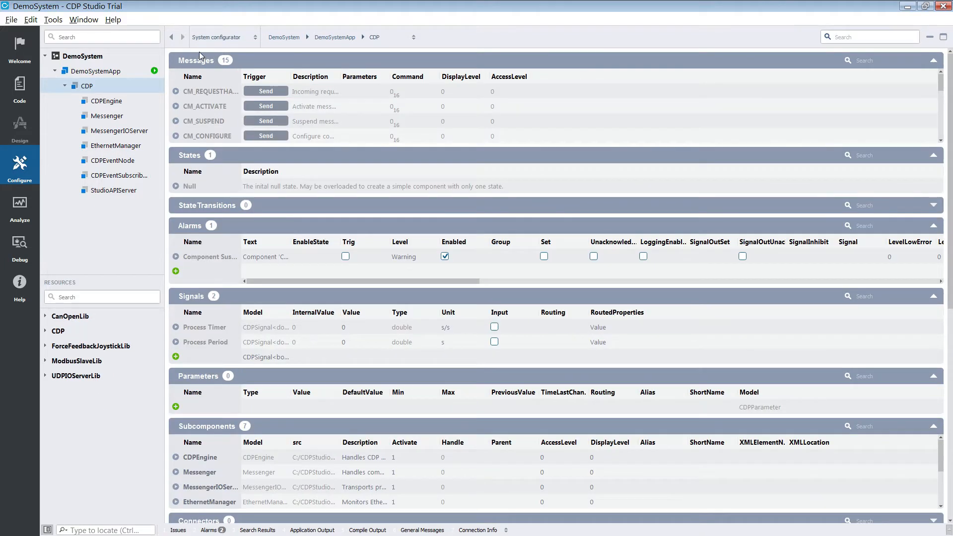
right_click(81, 55)
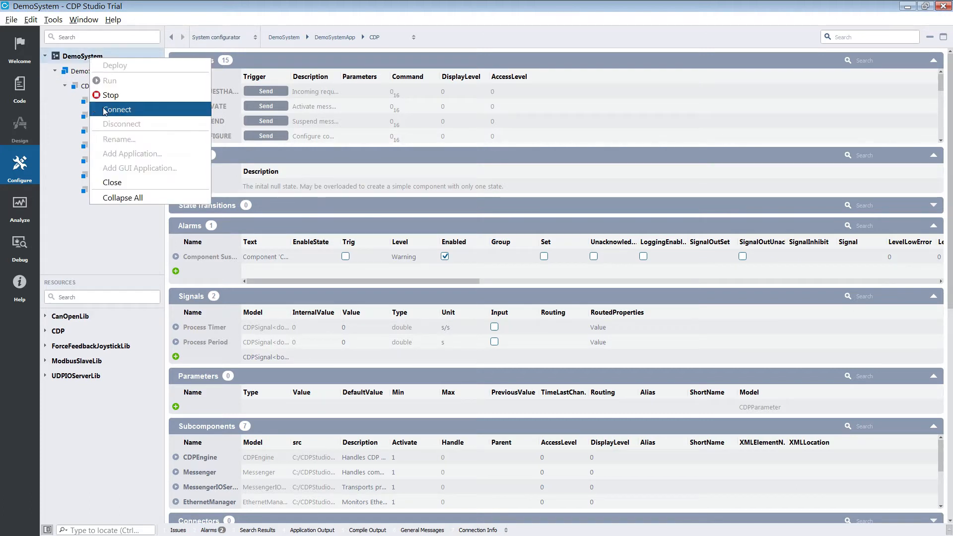
click(118, 109)
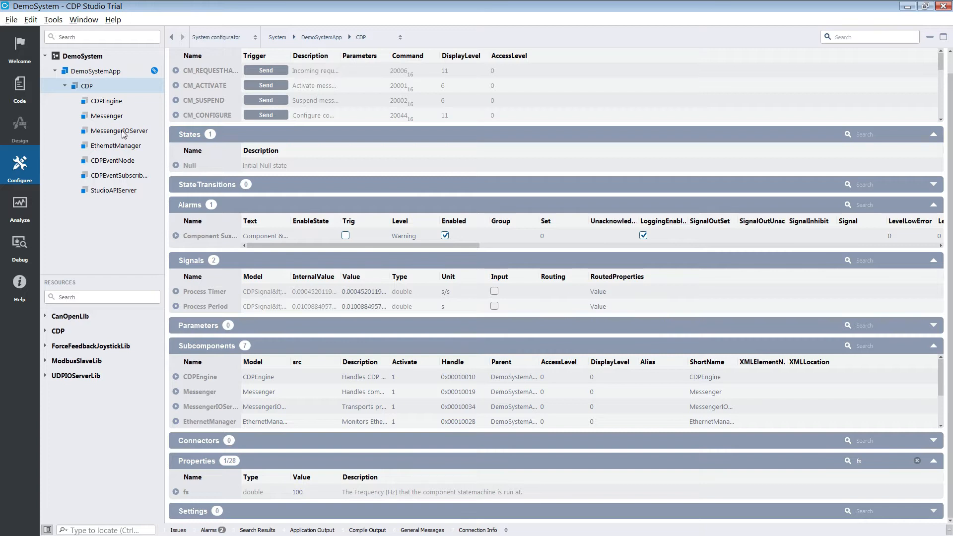
right_click(81, 56)
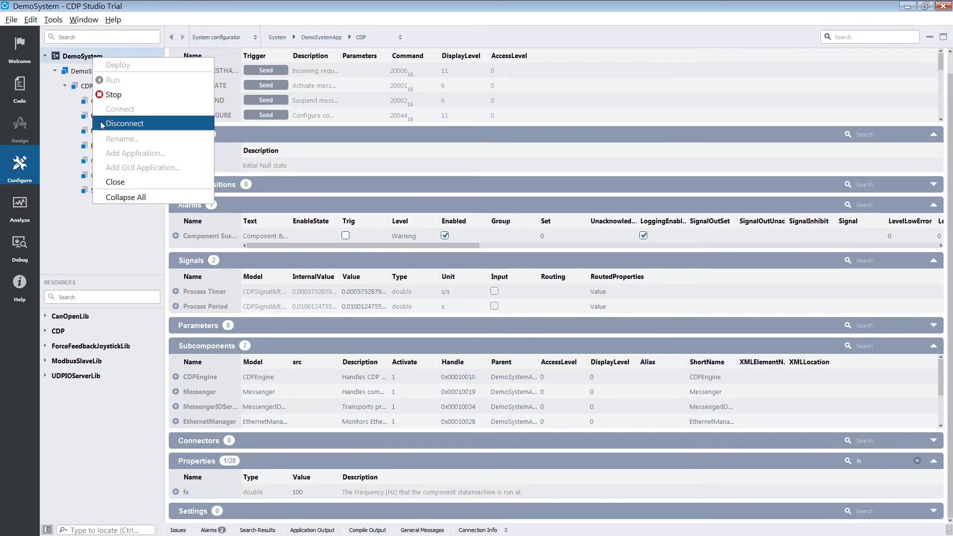
click(125, 123)
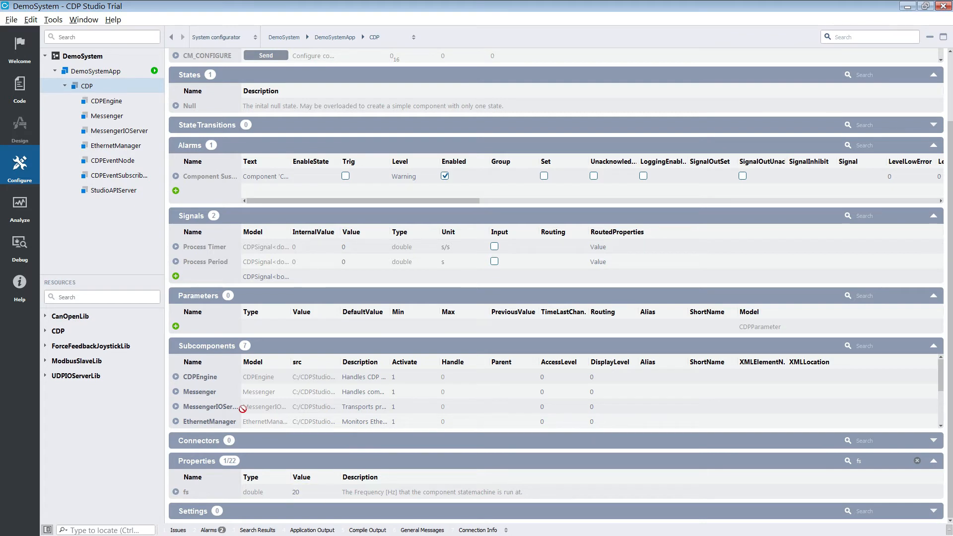
Clear the Properties filter and open DemoSystemApp's context menu in the project tree
click(265, 55)
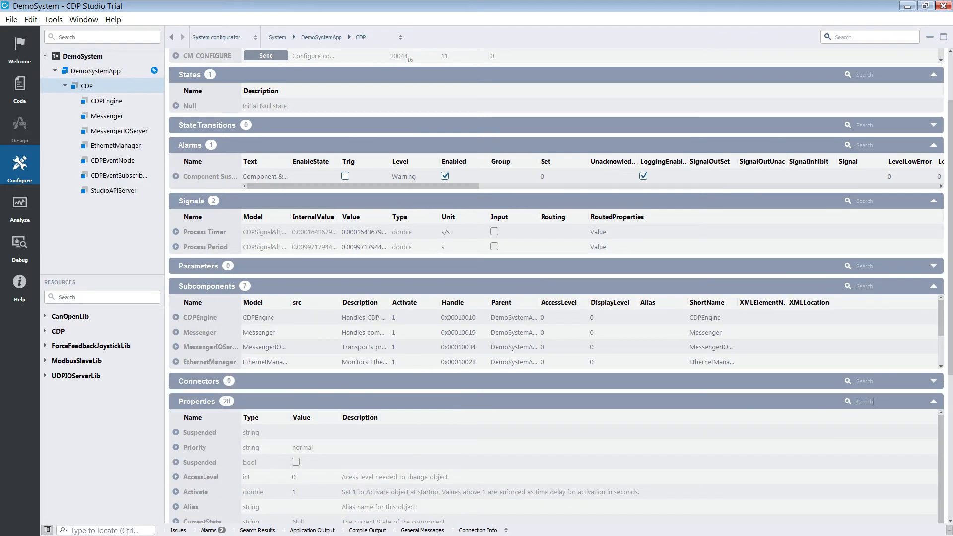
right_click(82, 55)
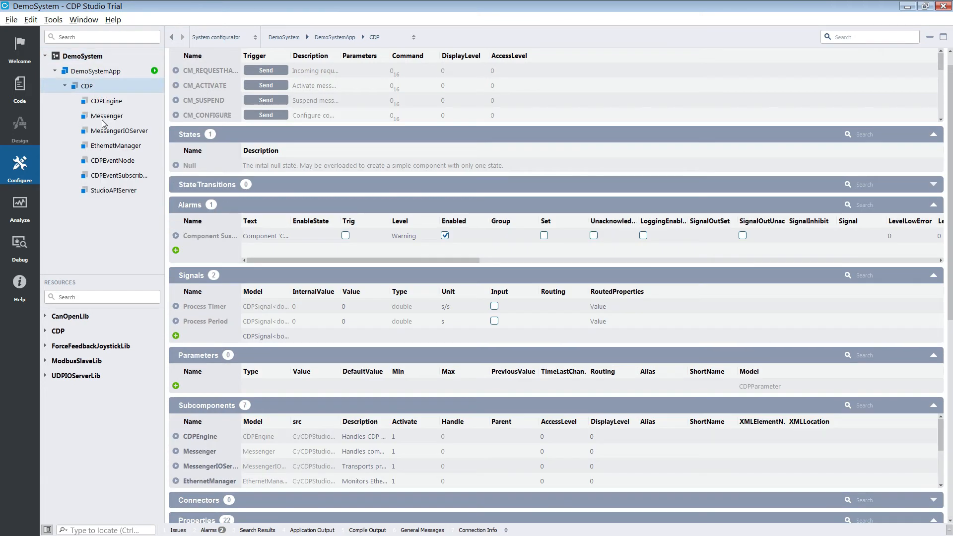
right_click(94, 71)
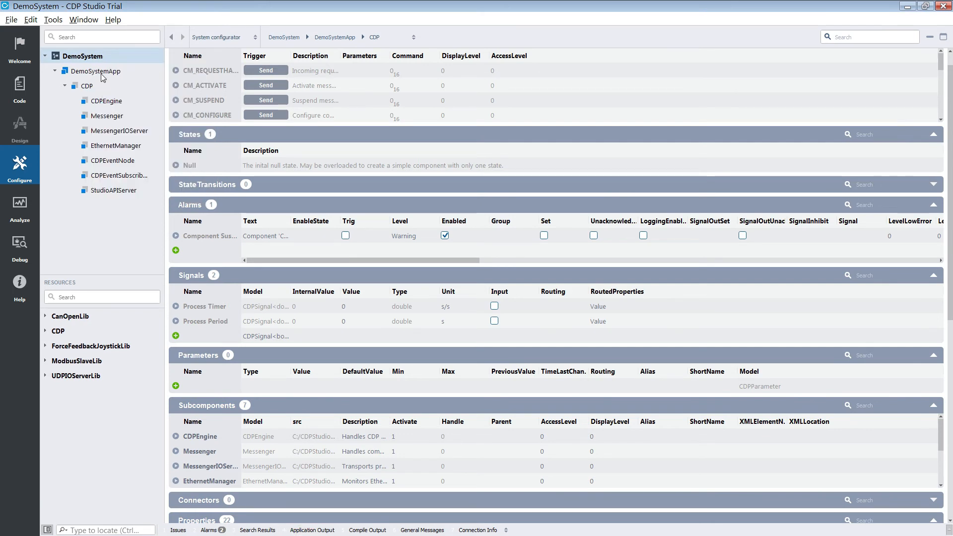
right_click(94, 72)
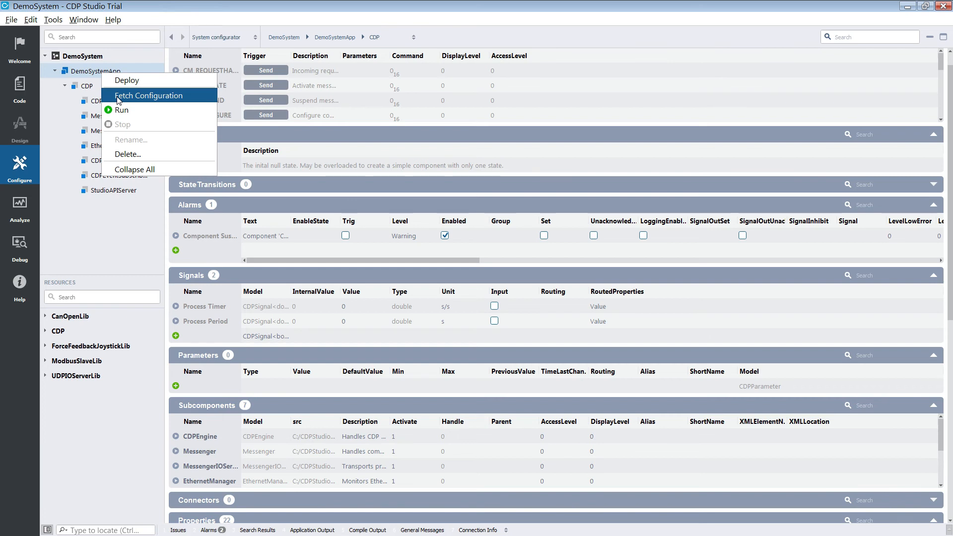
Fetch DemoSystemApp's configuration from the Local PC deployment and confirm overwriting with Yes
click(148, 95)
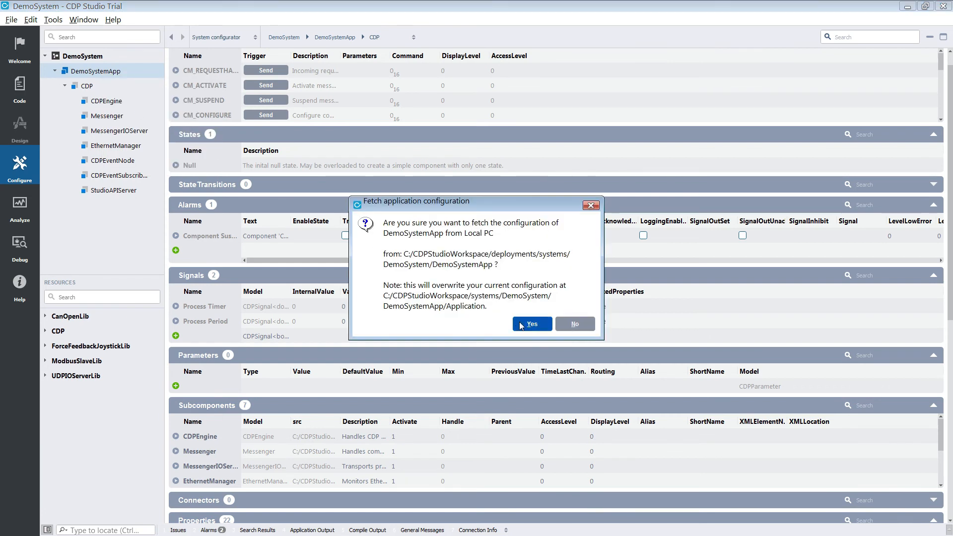
click(531, 323)
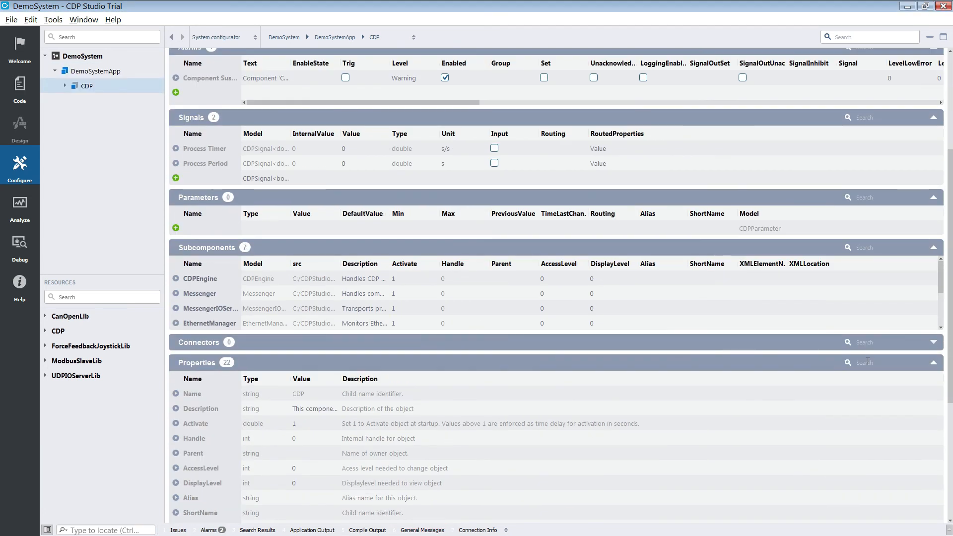